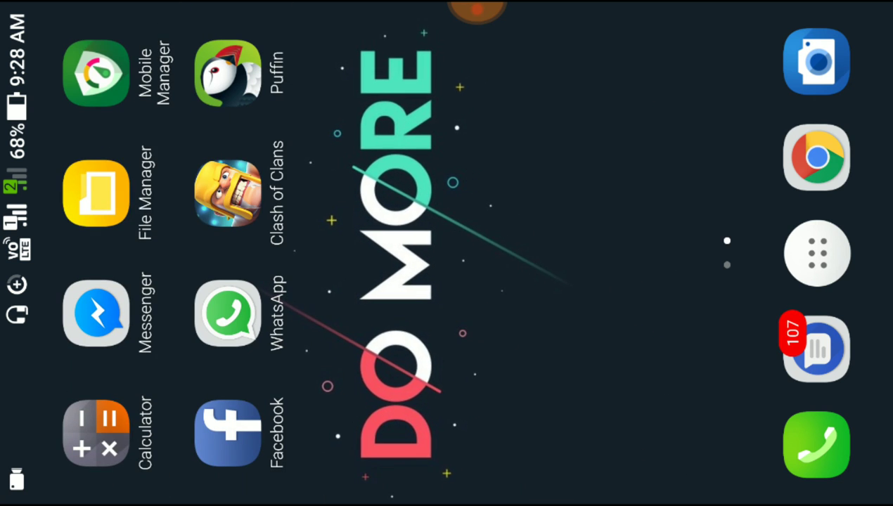
Launch the File Manager app from the Android home screen
left_click(96, 194)
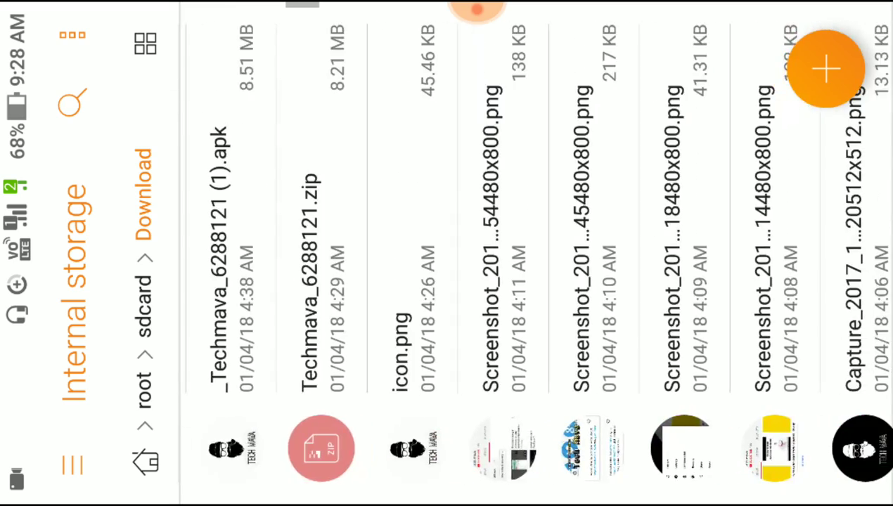
View the Sony Vegas intro template zip and read its 'ReadMe - Important.txt' instructions
scroll("left", 3)
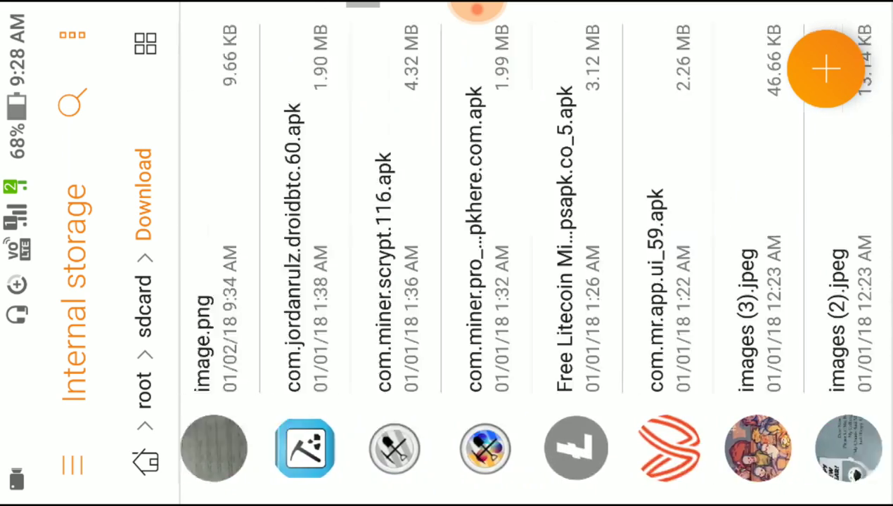
scroll("left", 3)
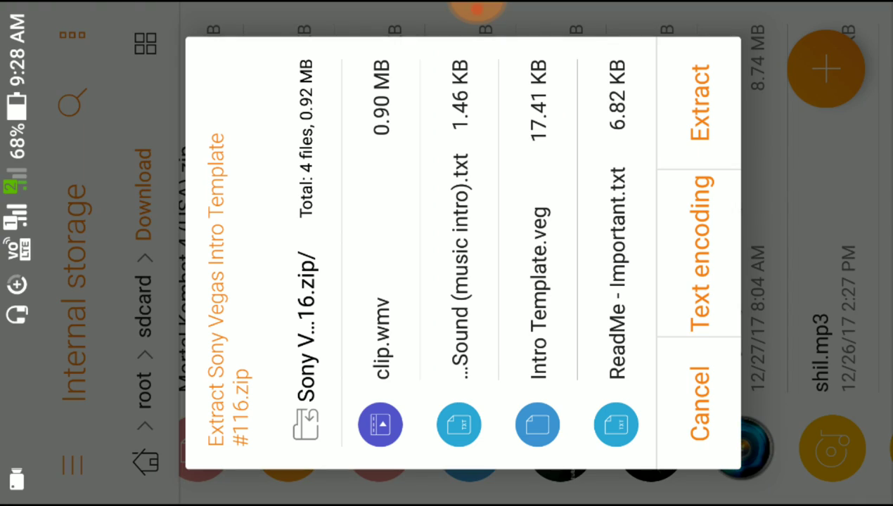
left_click(696, 393)
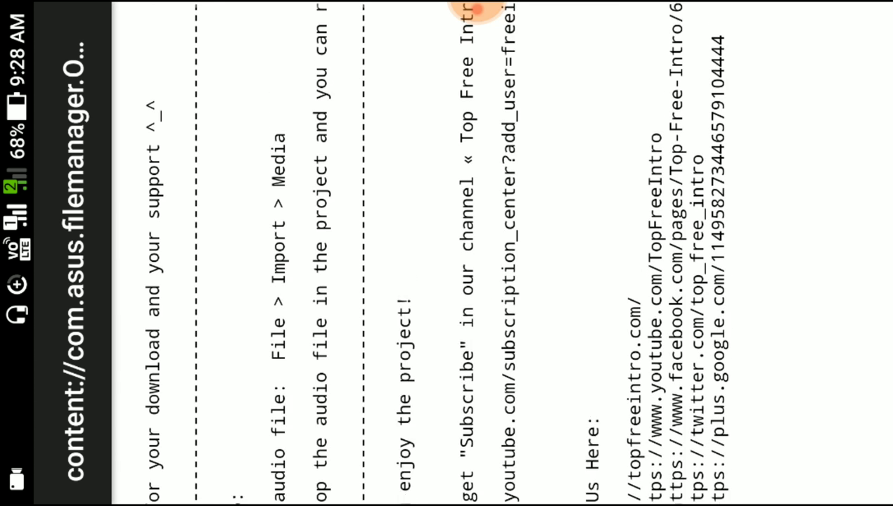
scroll("left", 3)
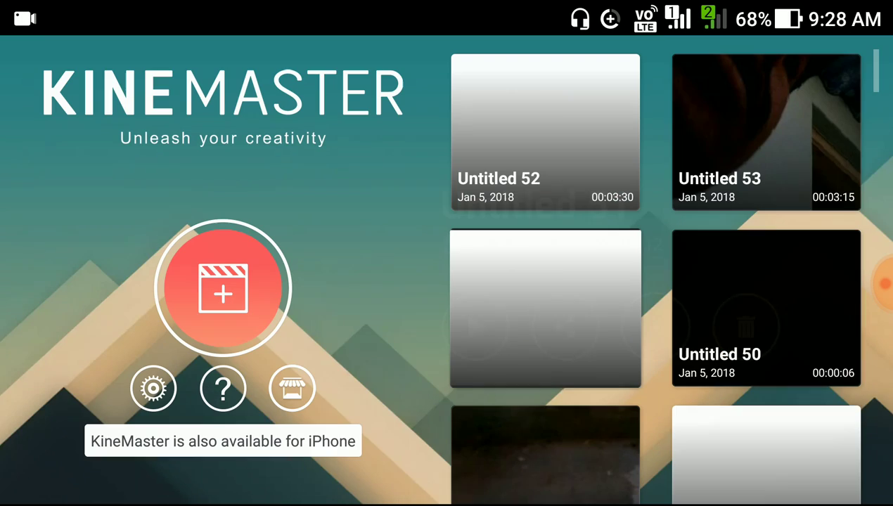
Create a new empty project and browse the Download folder for a first clip
left_click(222, 289)
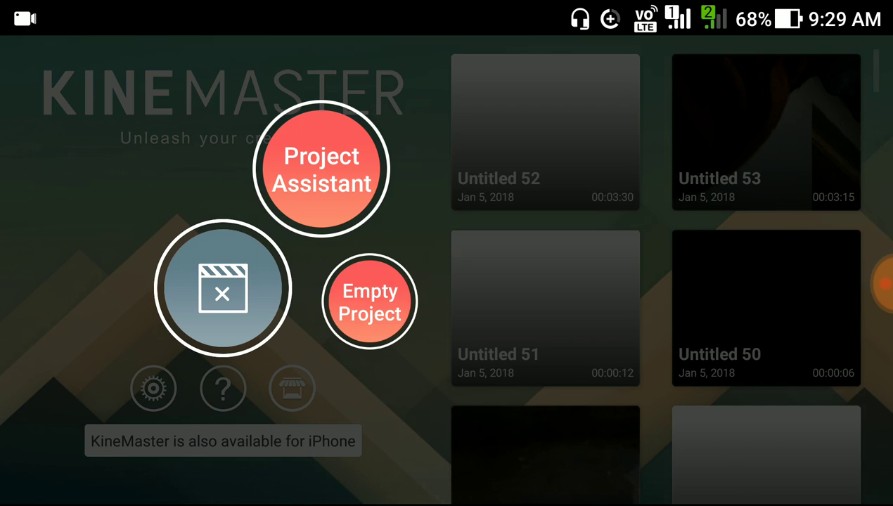
left_click(370, 301)
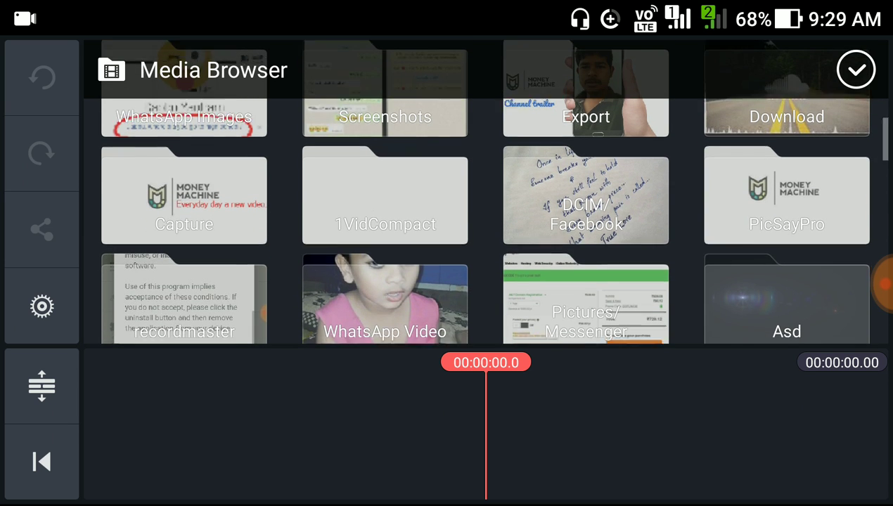
scroll("down", 3)
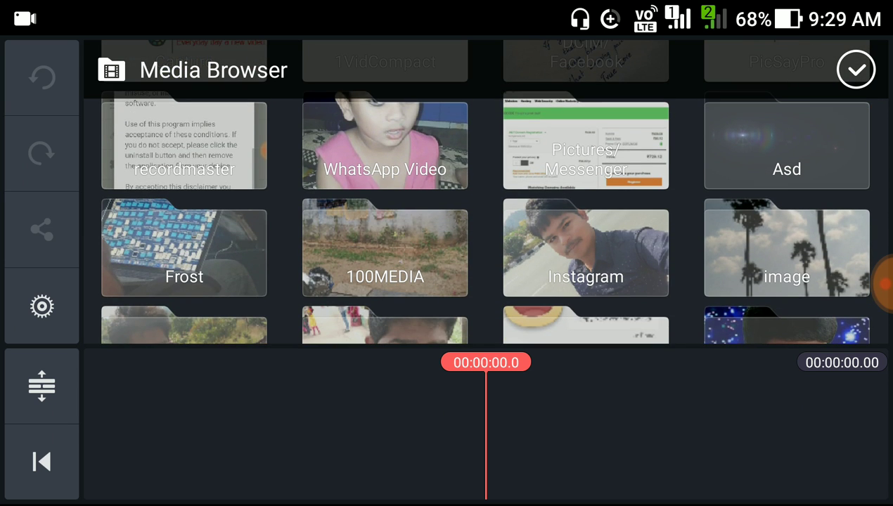
scroll("down", 3)
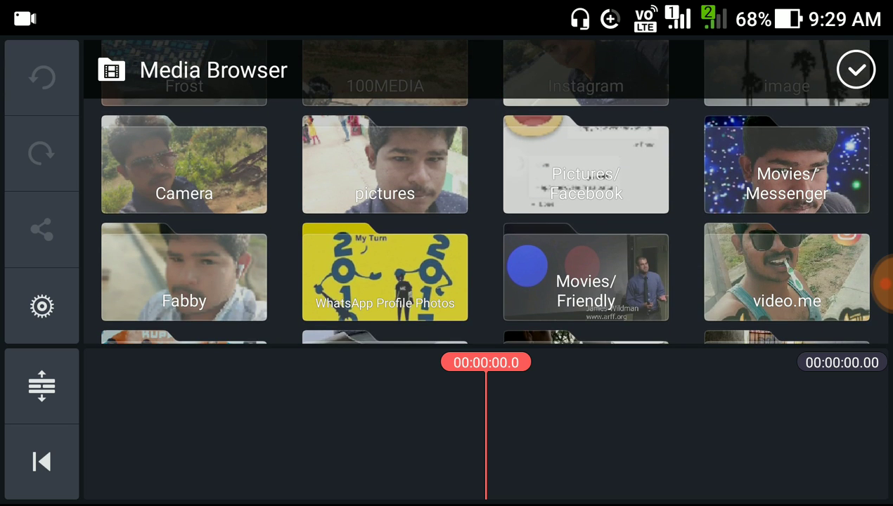
scroll("down", 3)
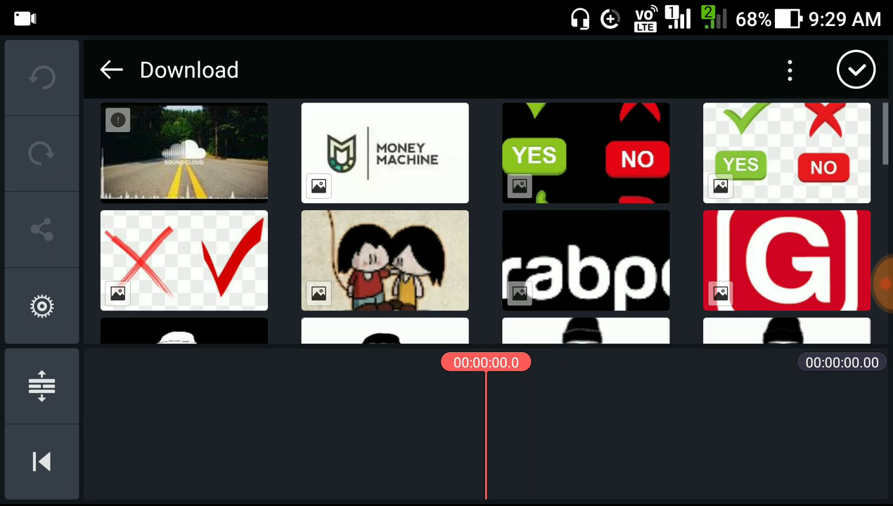
scroll("down", 3)
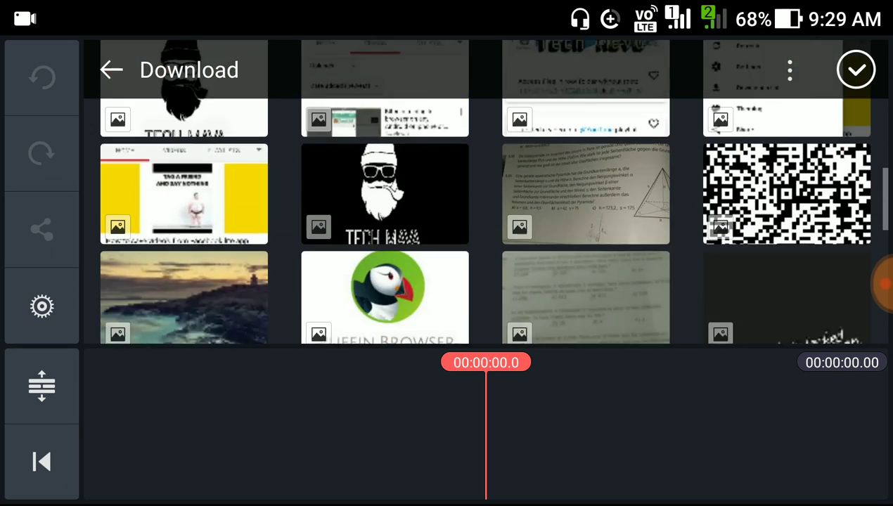
Go back to all device folders and look through other media folders in the Media Browser
left_click(111, 71)
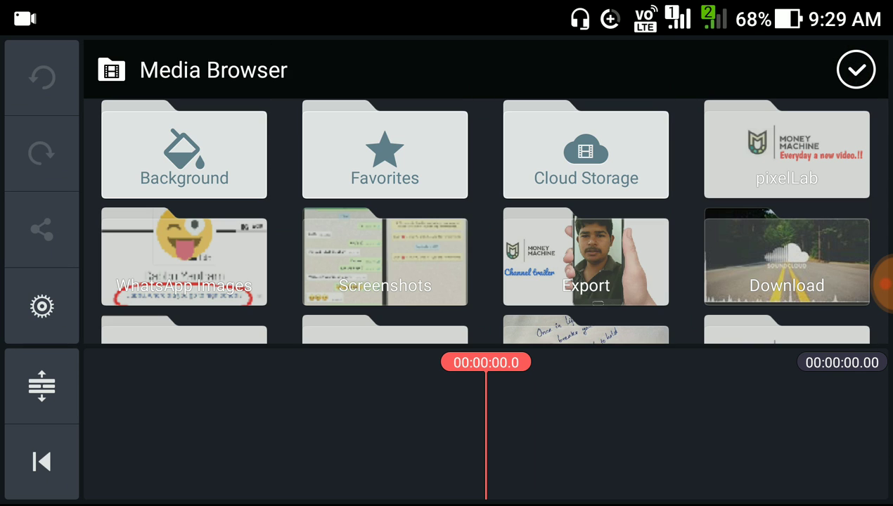
left_click(786, 149)
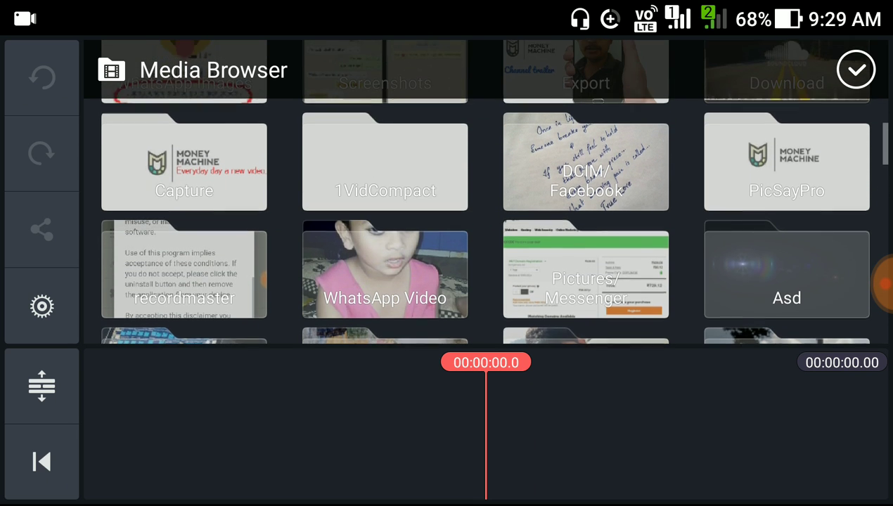
scroll("down", 3)
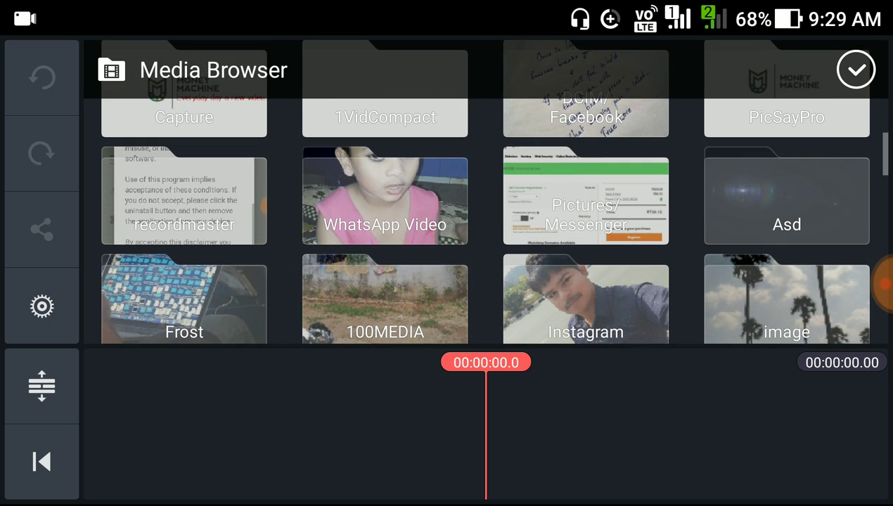
scroll("down", 3)
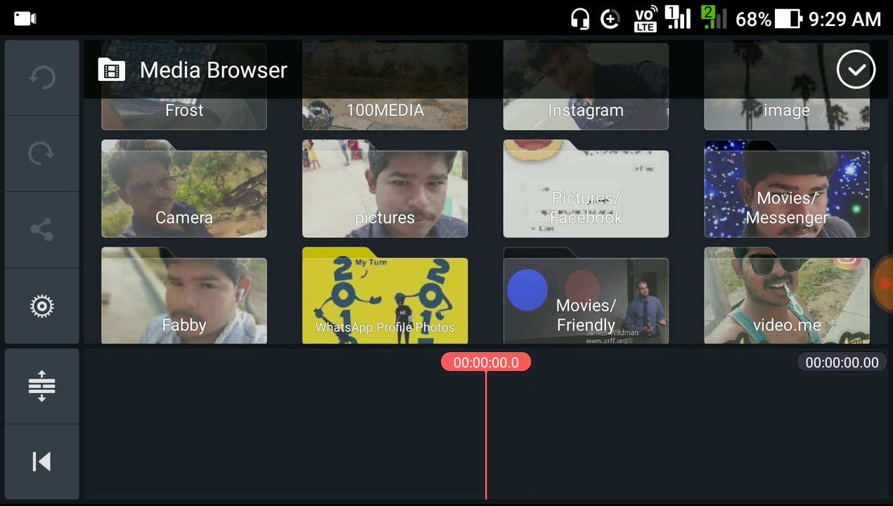
scroll("down", 3)
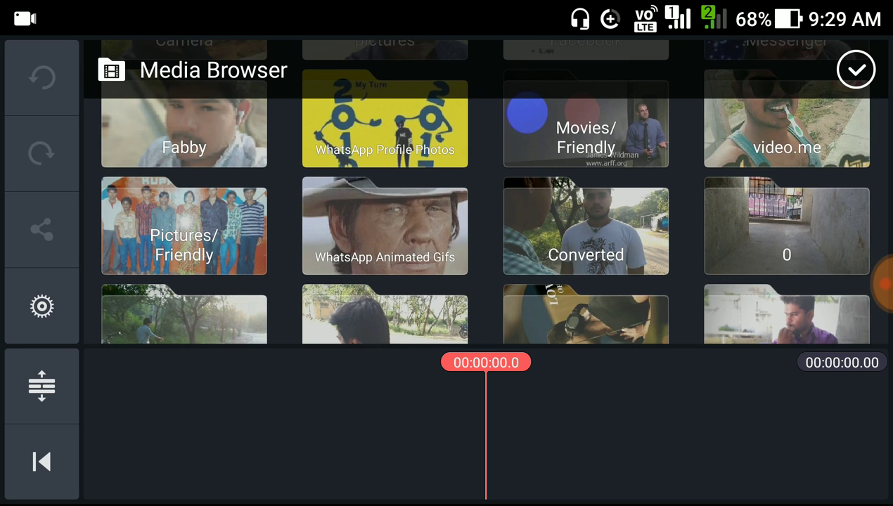
left_click(585, 118)
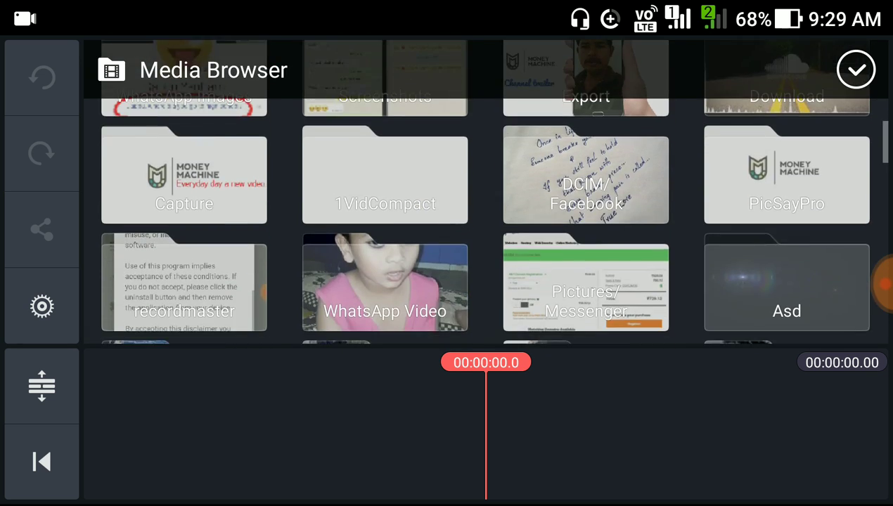
scroll("down", 3)
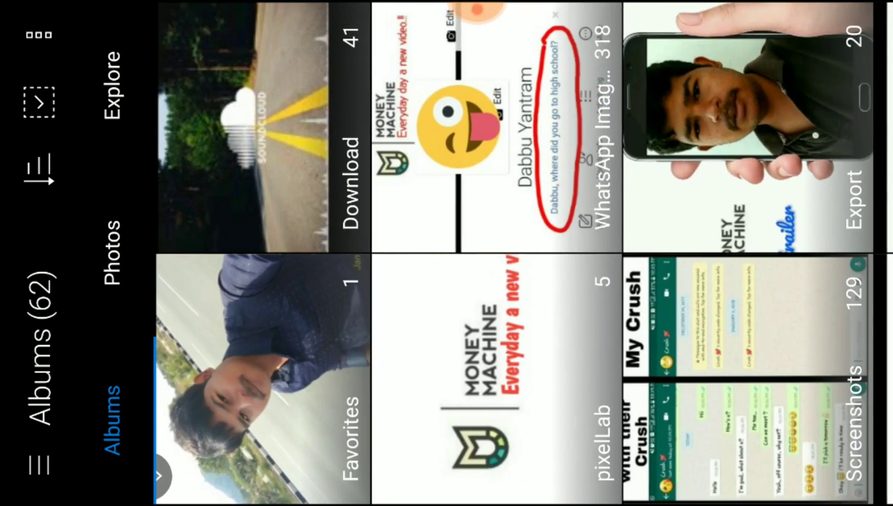
Scroll the Gallery Albums list showing Download, Favorites, pixelLab, Export and Screenshots
scroll("left", 3)
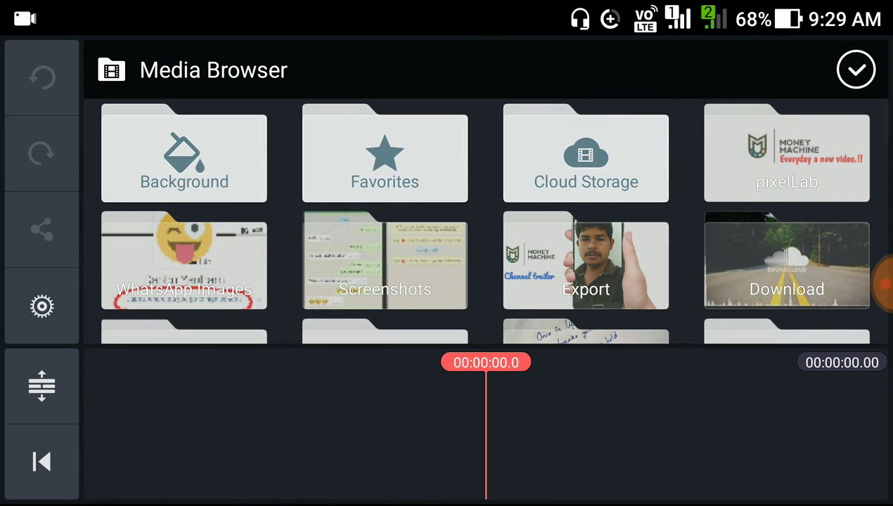
Add a plain white background clip from the Background folder as the first timeline clip
scroll("down", 3)
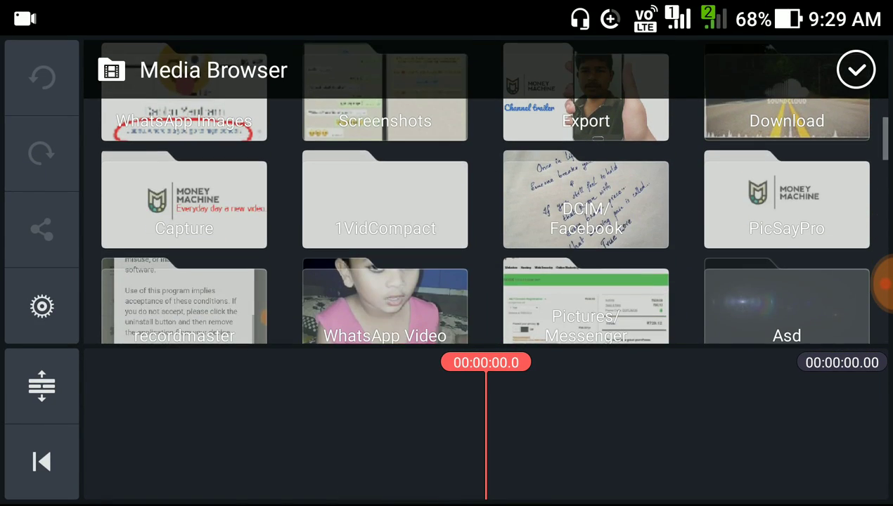
scroll("down", 3)
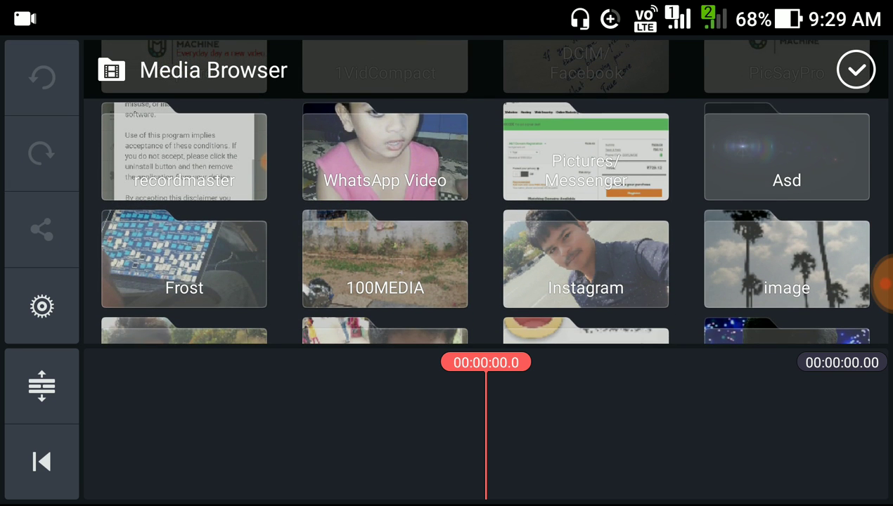
scroll("down", 3)
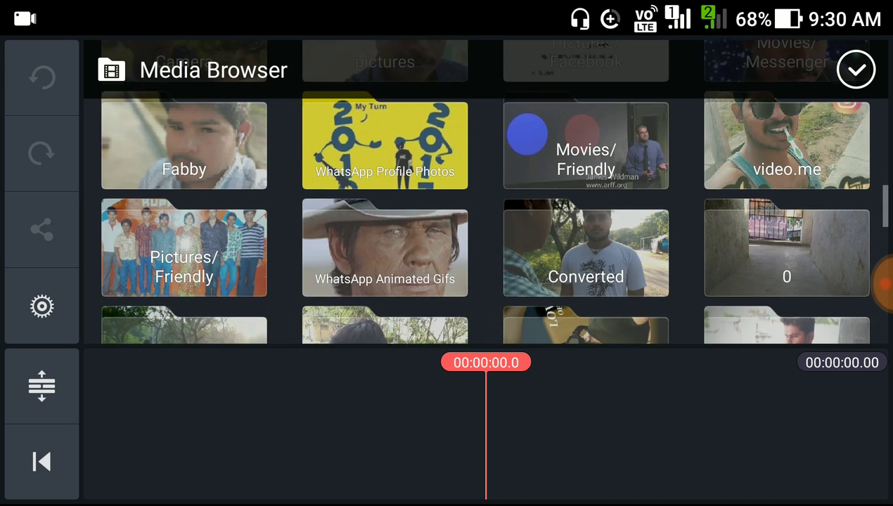
scroll("down", 3)
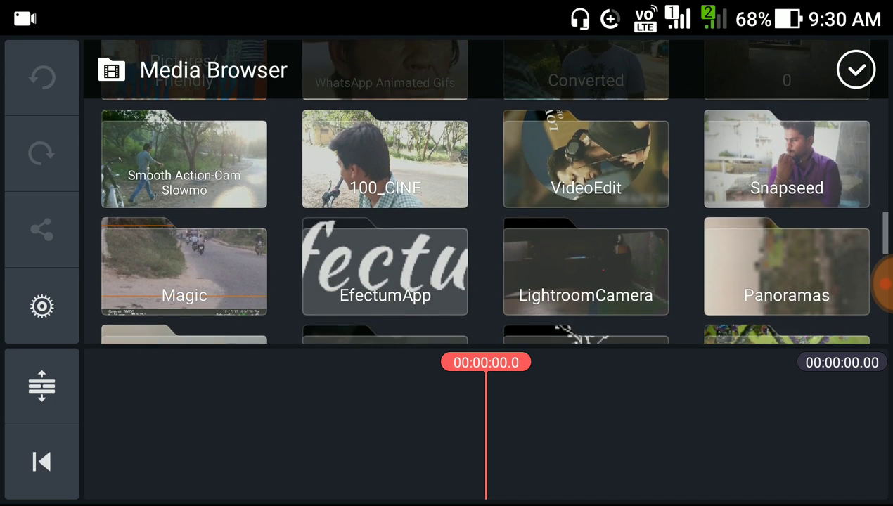
scroll("down", 3)
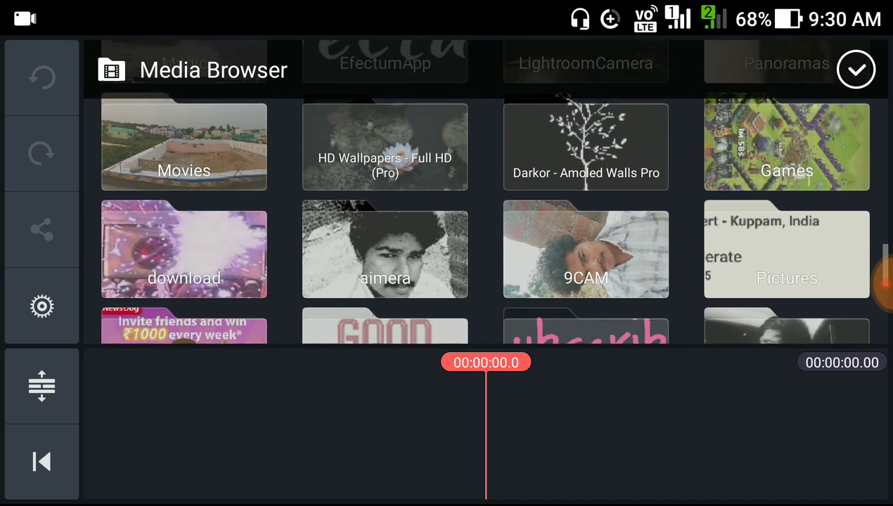
scroll("down", 3)
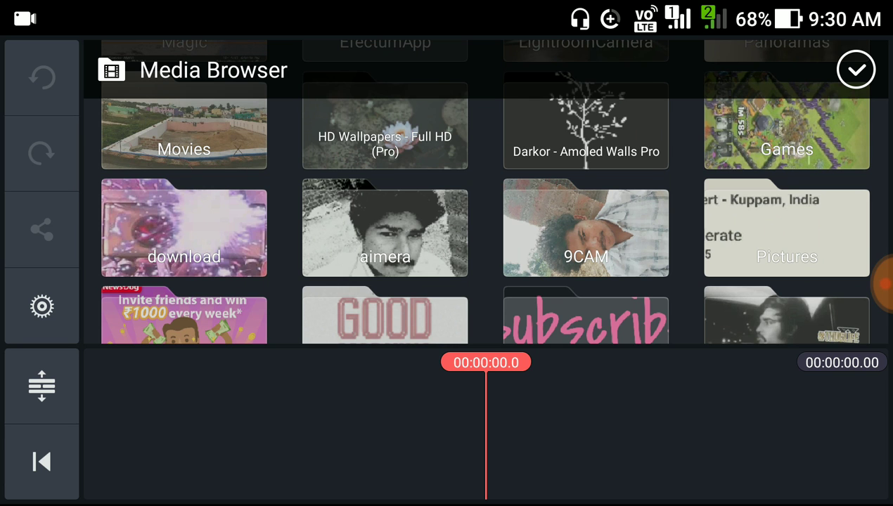
scroll("down", 3)
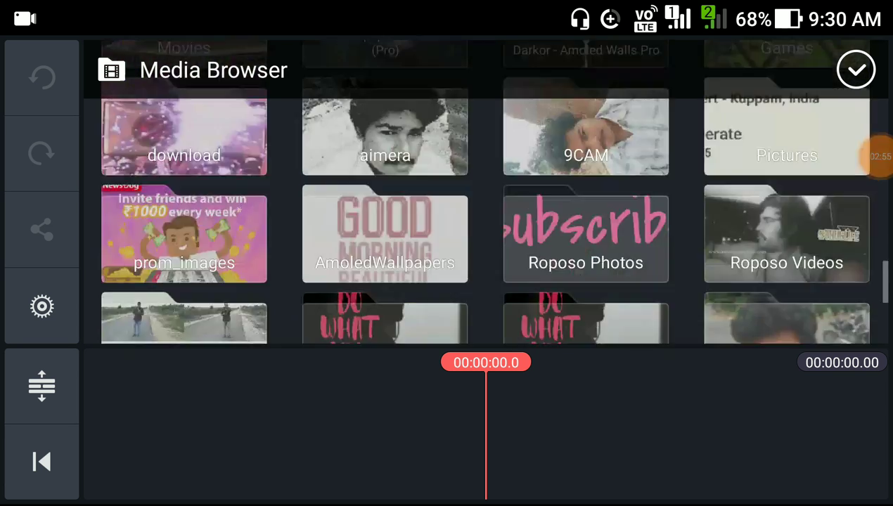
scroll("down", 3)
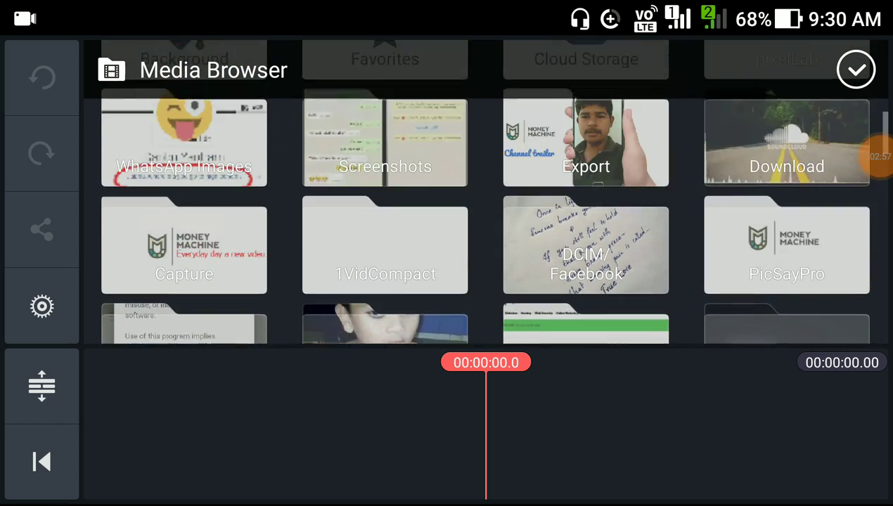
left_click(385, 245)
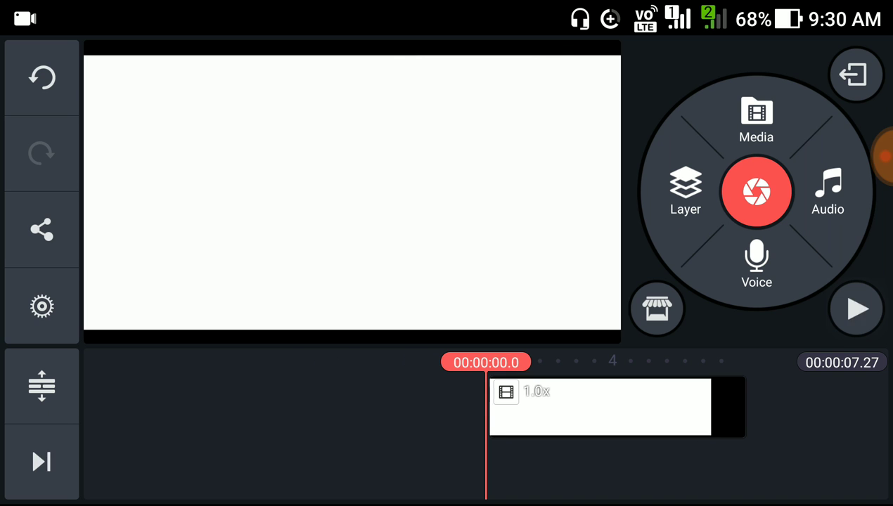
Add the Money Machine logo image from the PicSayPro folder as a media layer
left_click(855, 310)
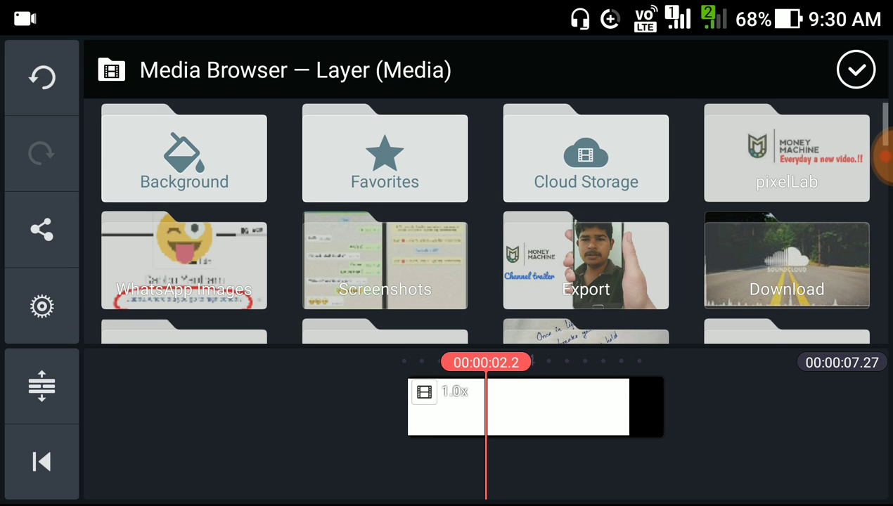
scroll("down", 3)
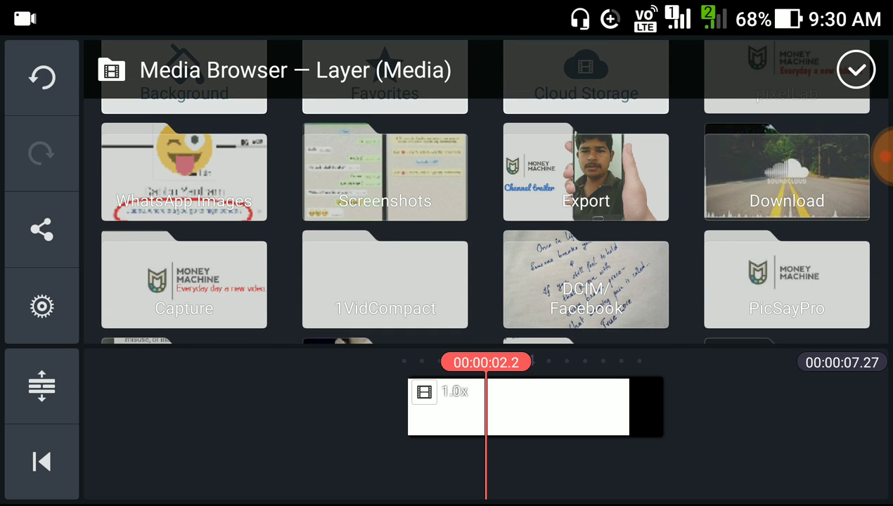
left_click(786, 280)
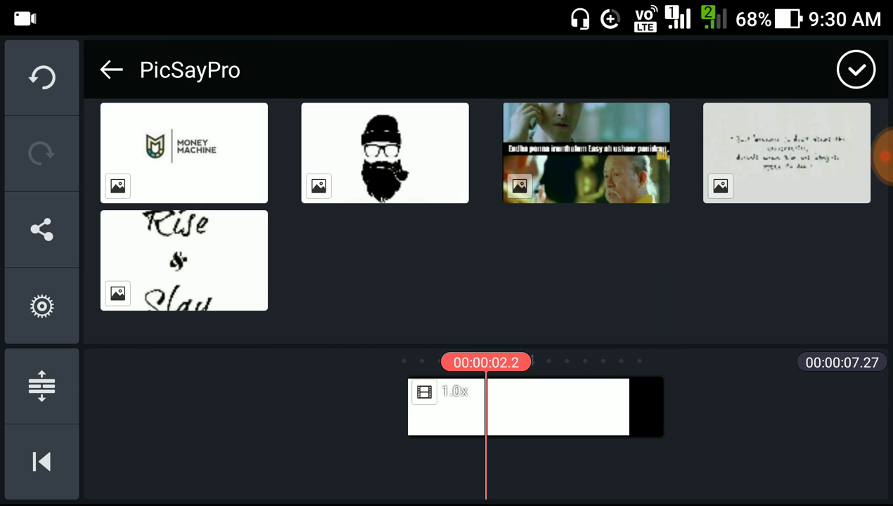
left_click(182, 152)
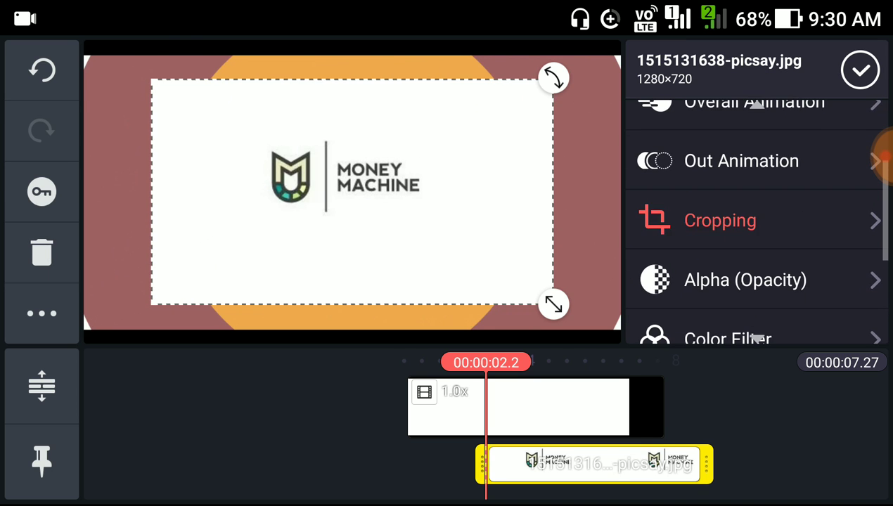
Crop the logo layer down to just its M emblem
left_click(720, 219)
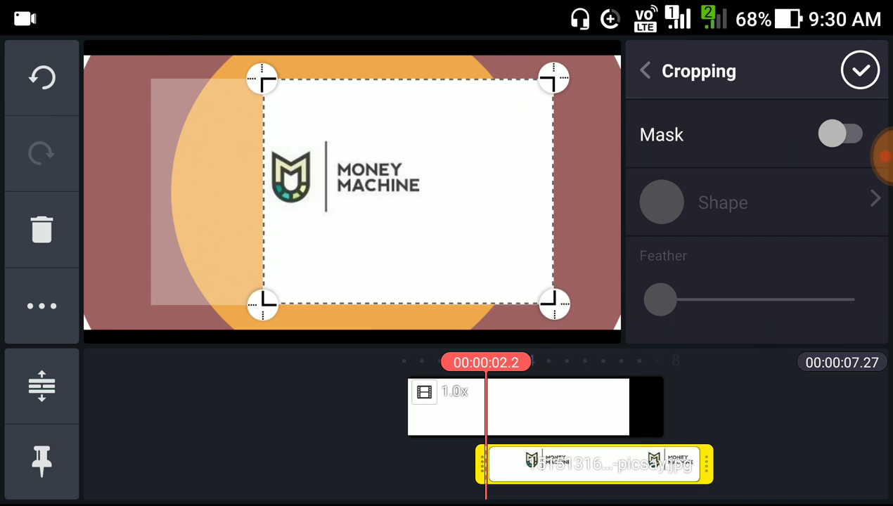
left_click_drag(554, 190, 322, 190)
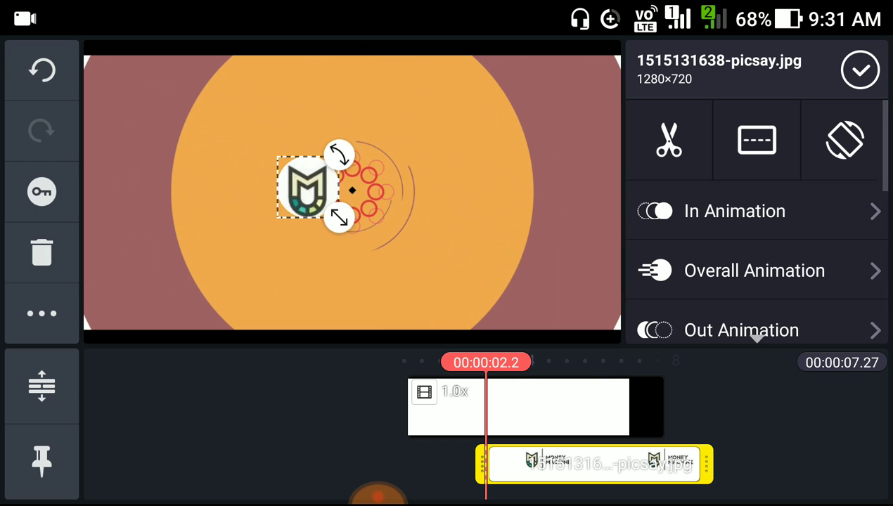
Resize the emblem at the frame centre and give it a Fade in-animation
left_click_drag(304, 188, 360, 204)
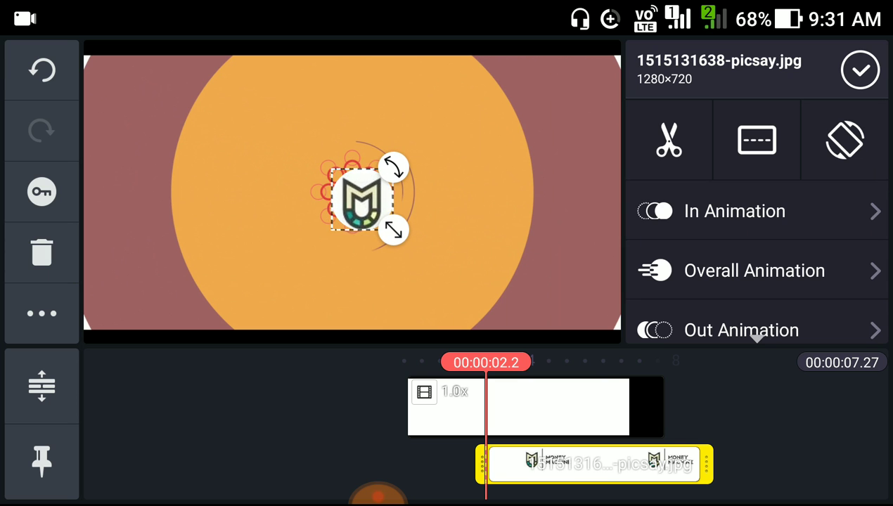
left_click(734, 211)
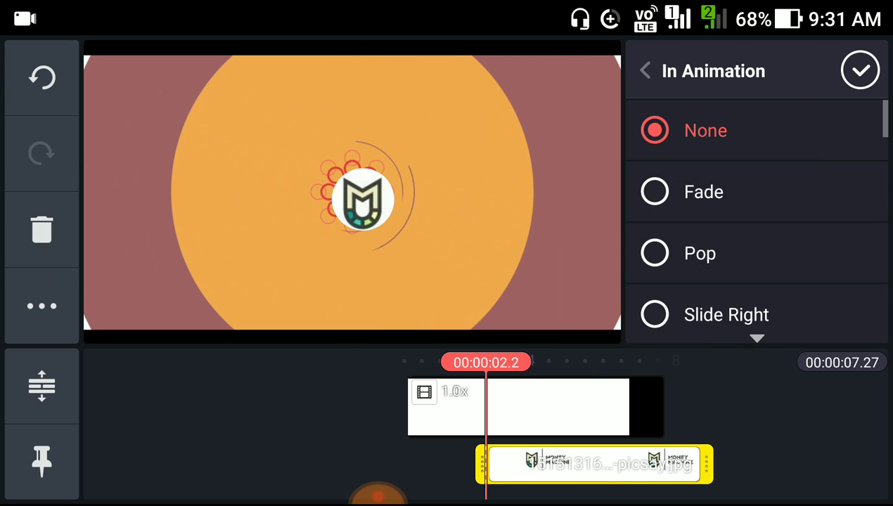
left_click(703, 191)
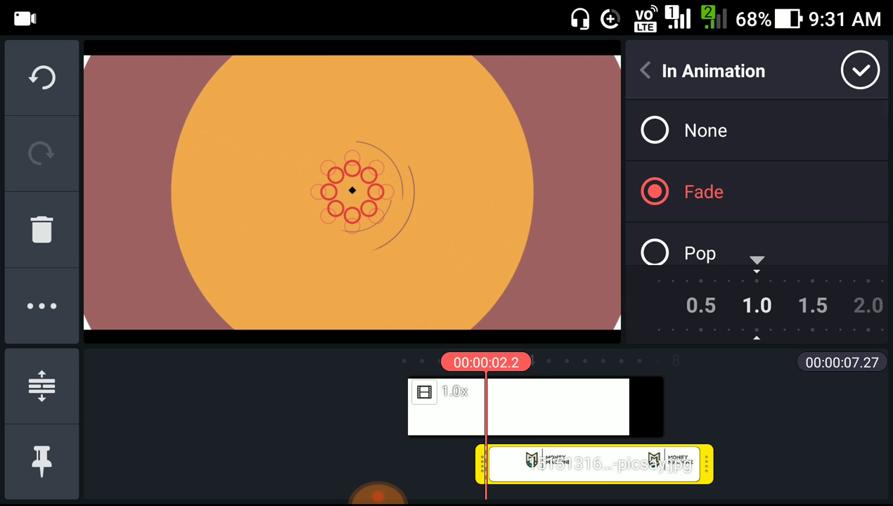
left_click(644, 71)
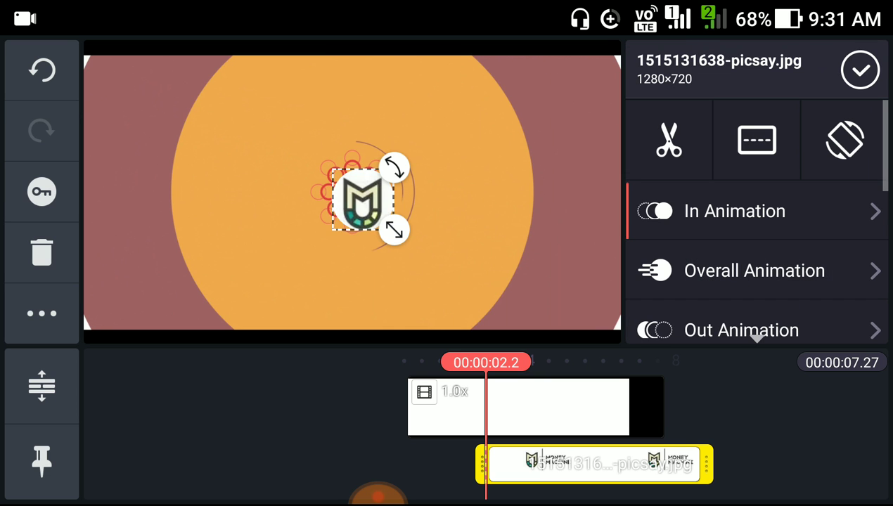
Lower the emblem's Alpha opacity to 41%, tweak its size and finish the layer edits
scroll("down", 3)
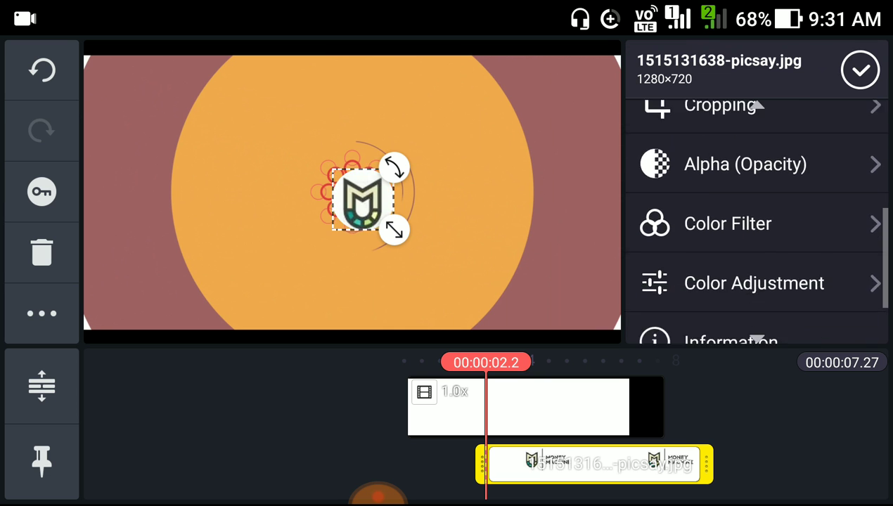
left_click(745, 164)
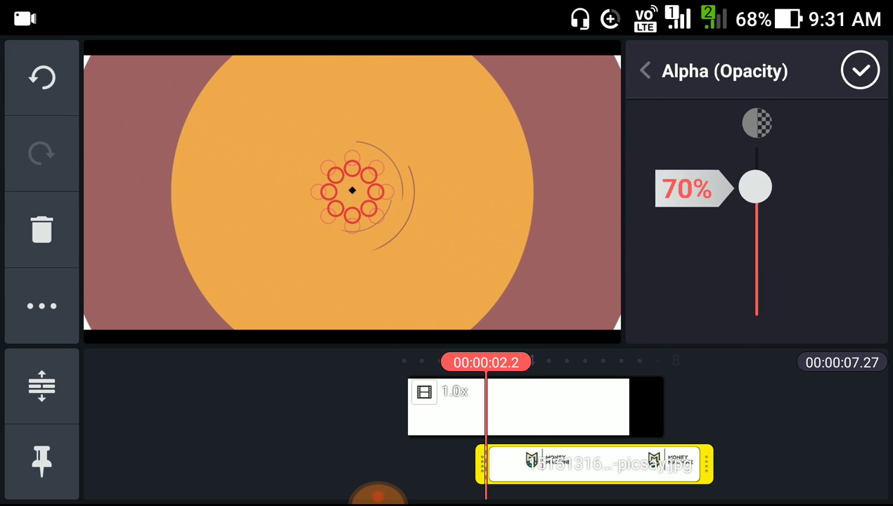
left_click_drag(755, 186, 756, 237)
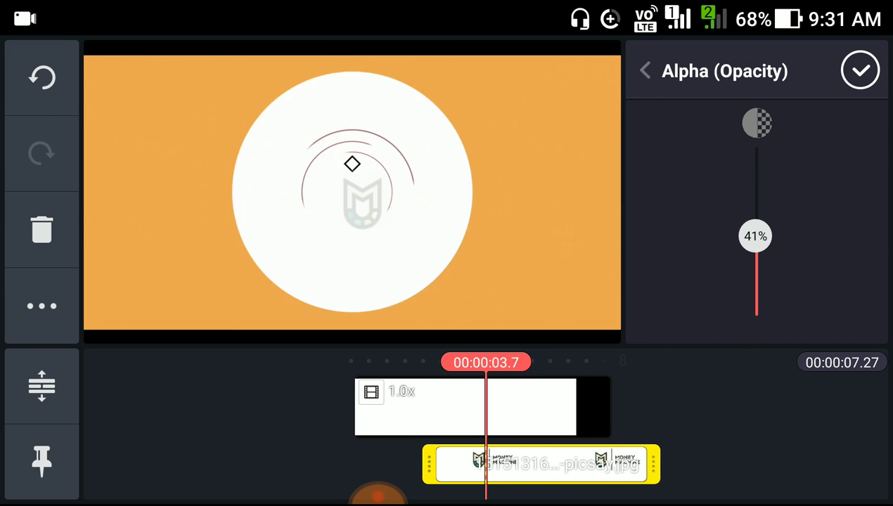
left_click(645, 71)
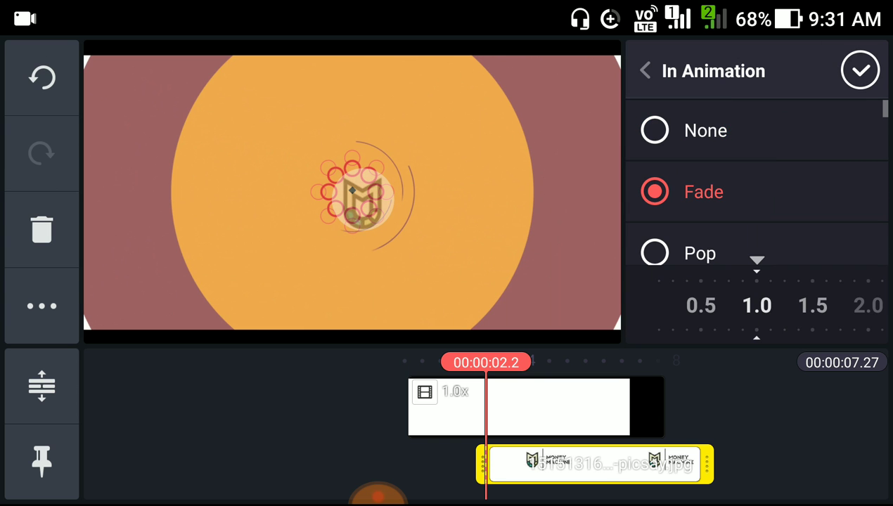
left_click(644, 70)
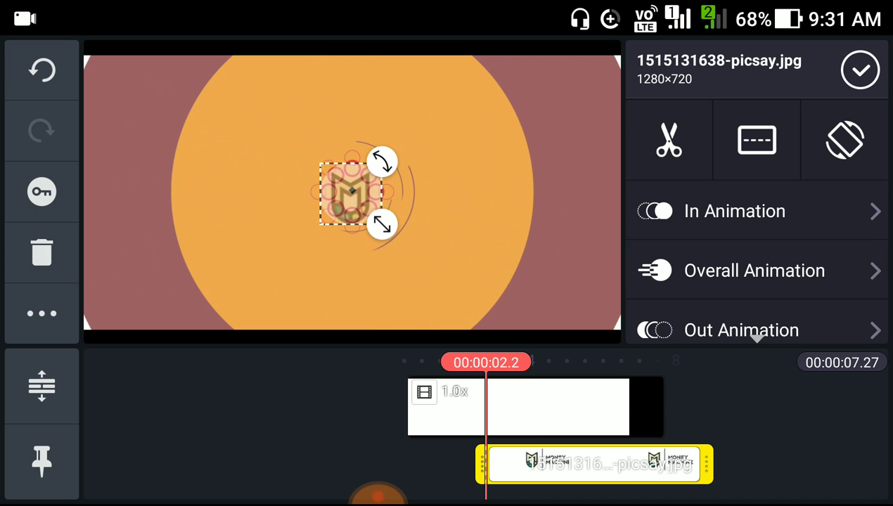
left_click_drag(348, 197, 358, 191)
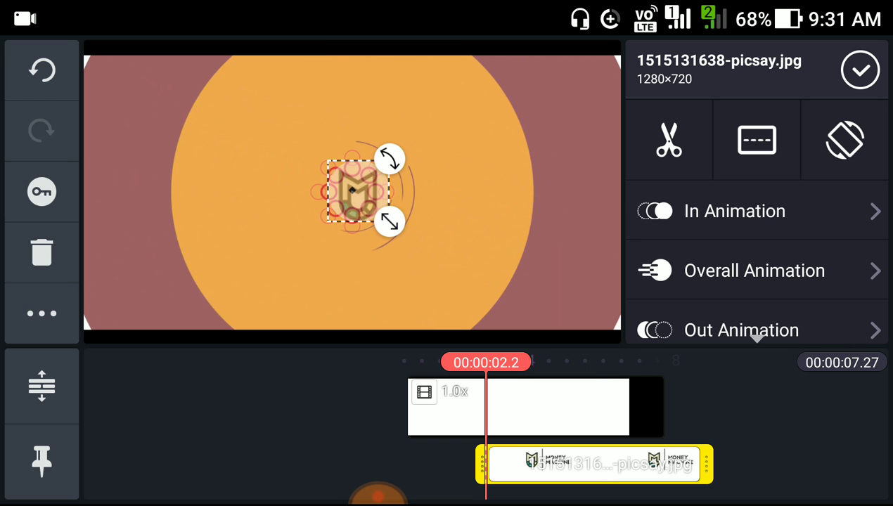
left_click(823, 309)
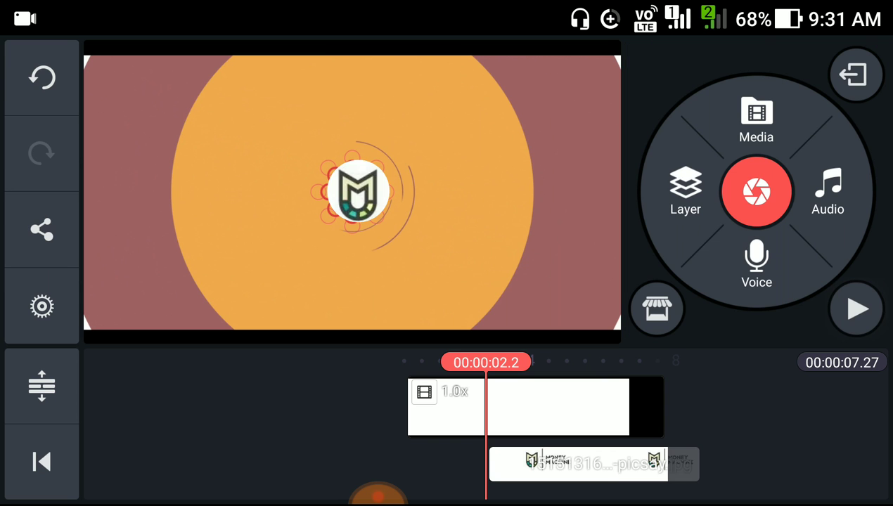
Reselect the emblem layer and nudge its size slightly at the centre
left_click(593, 464)
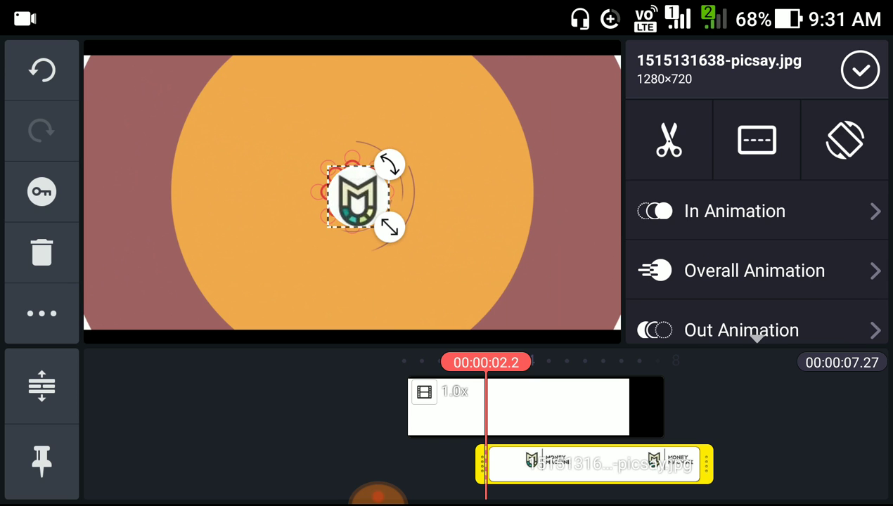
left_click_drag(360, 195, 350, 194)
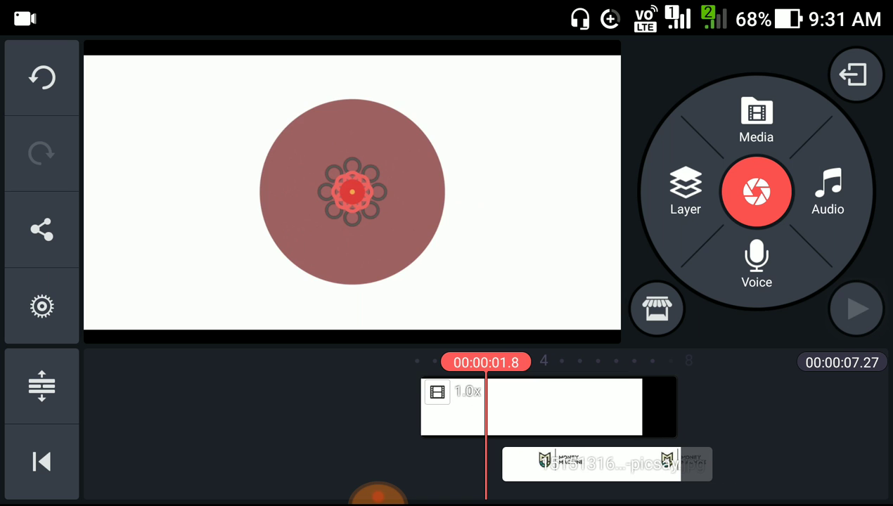
Keyframe the emblem to move from centre to left of centre between 4.1 and 4.4 seconds
left_click(856, 309)
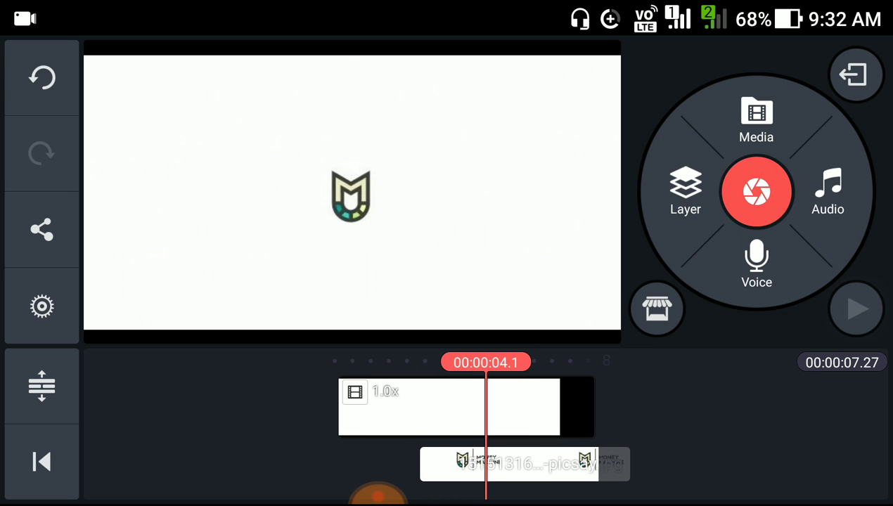
left_click(523, 464)
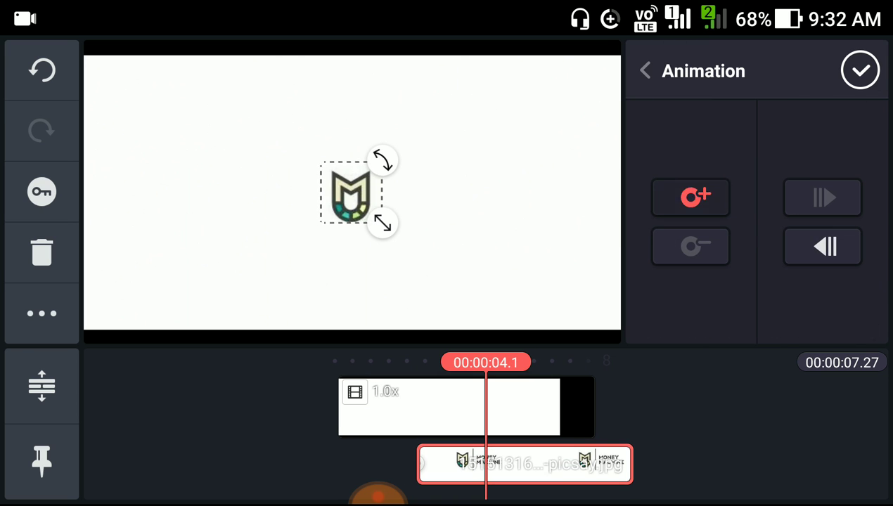
left_click(690, 196)
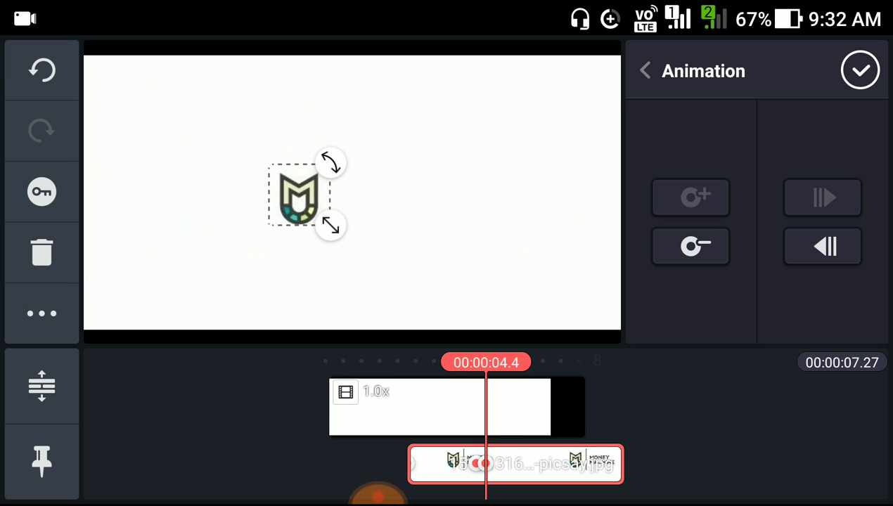
left_click_drag(299, 194, 253, 190)
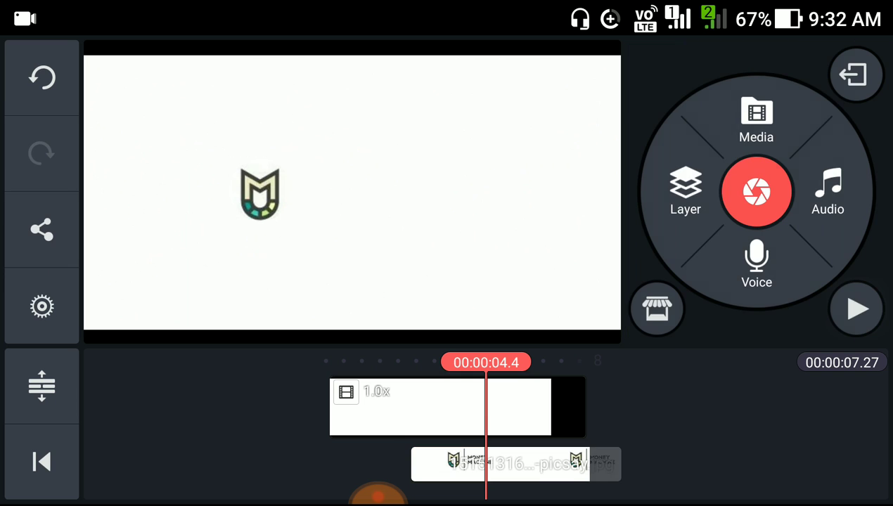
Add the Money Machine logo image as a second layer at 4.4 seconds
left_click(515, 465)
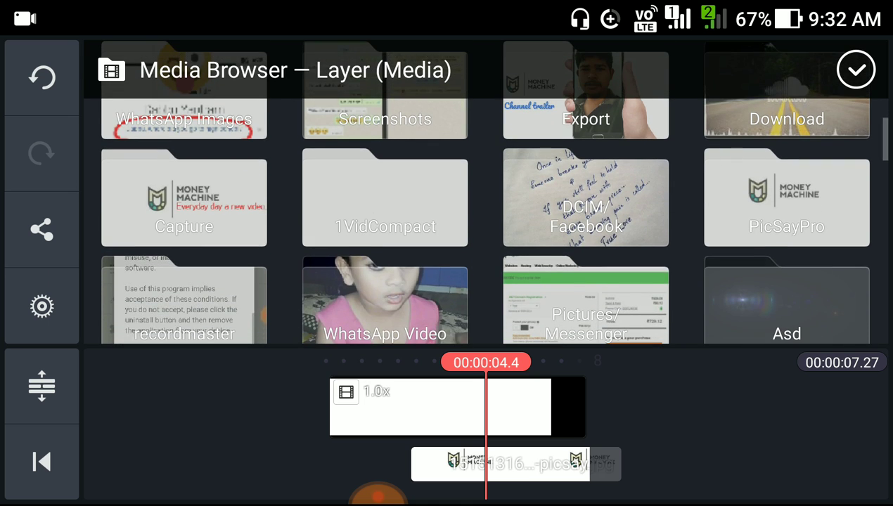
left_click(585, 464)
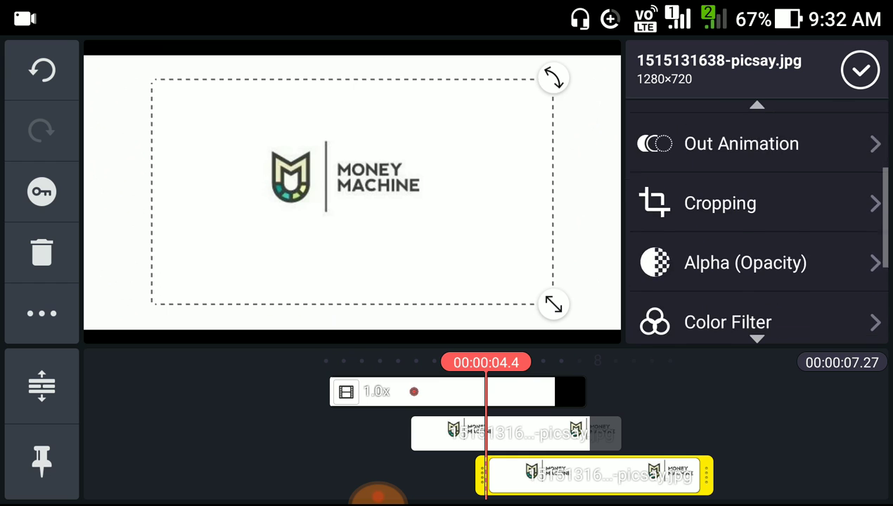
left_click(720, 202)
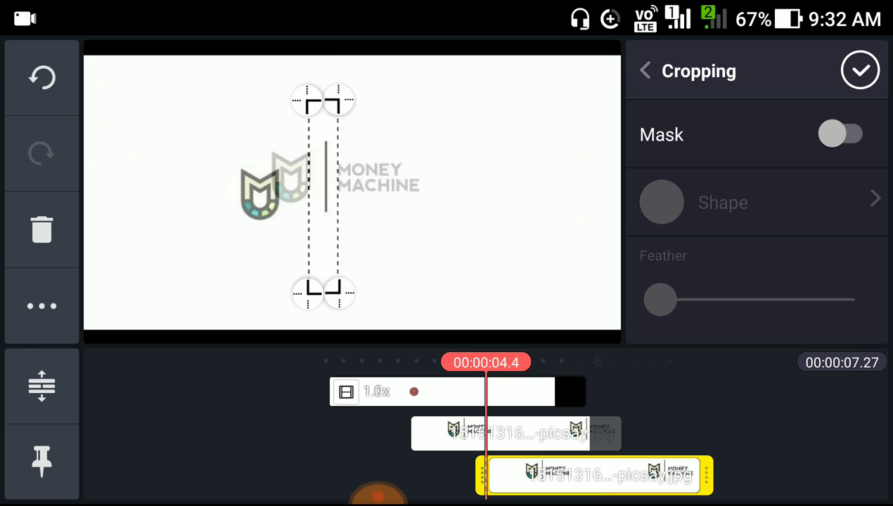
Crop the new layer to the vertical divider line with a rectangle mask, feather 50
left_click_drag(324, 292, 323, 225)
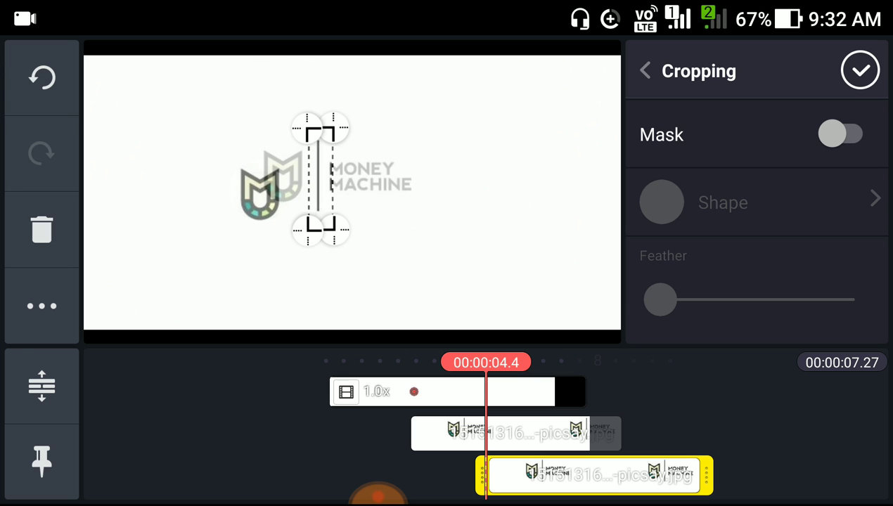
left_click(844, 134)
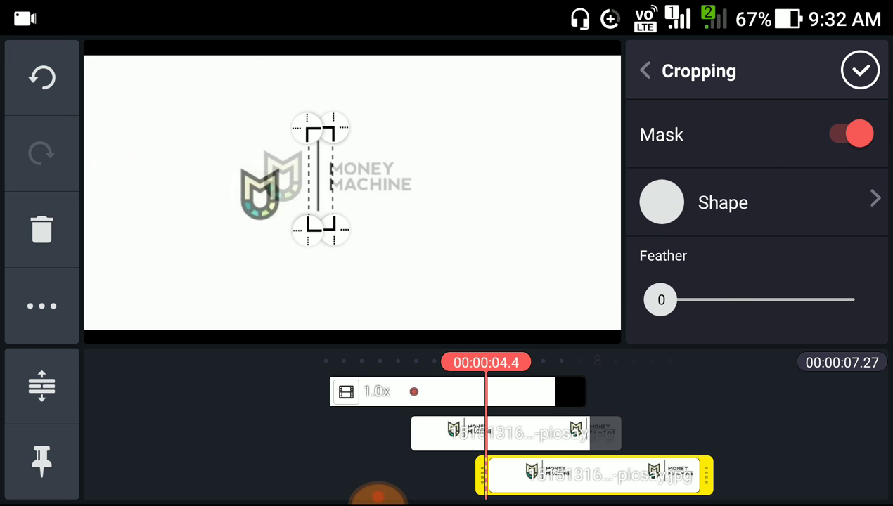
left_click(723, 202)
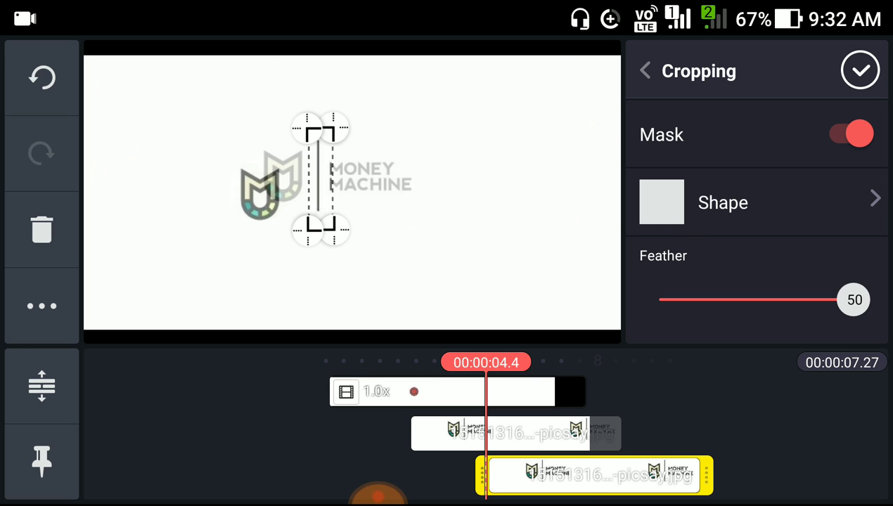
left_click(644, 71)
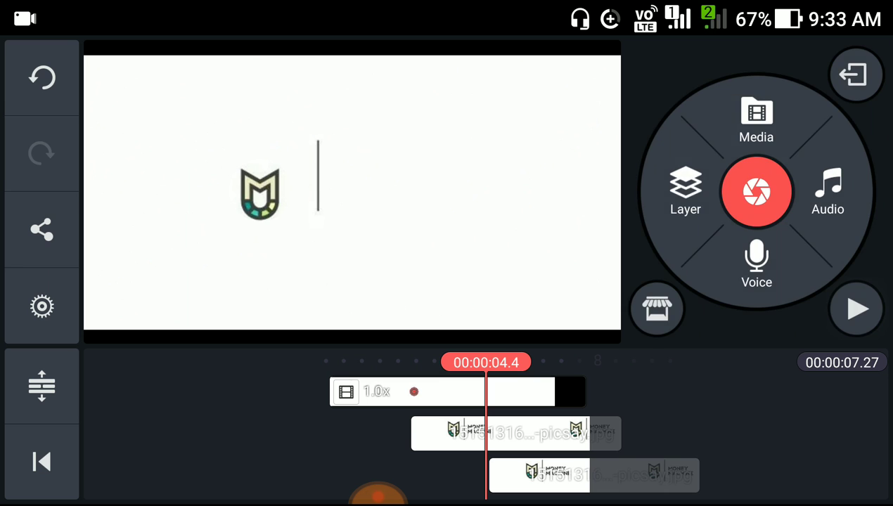
Give the divider line layer a Wipe Down in-animation
left_click(593, 476)
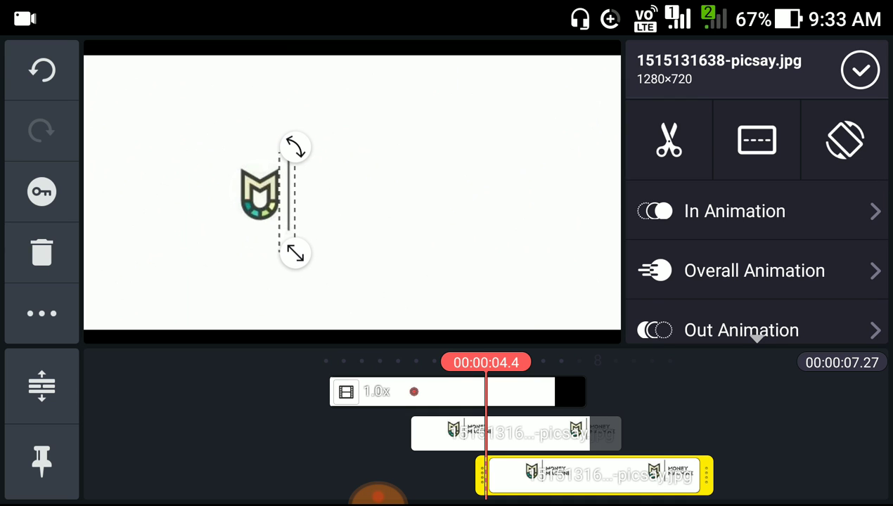
left_click(40, 312)
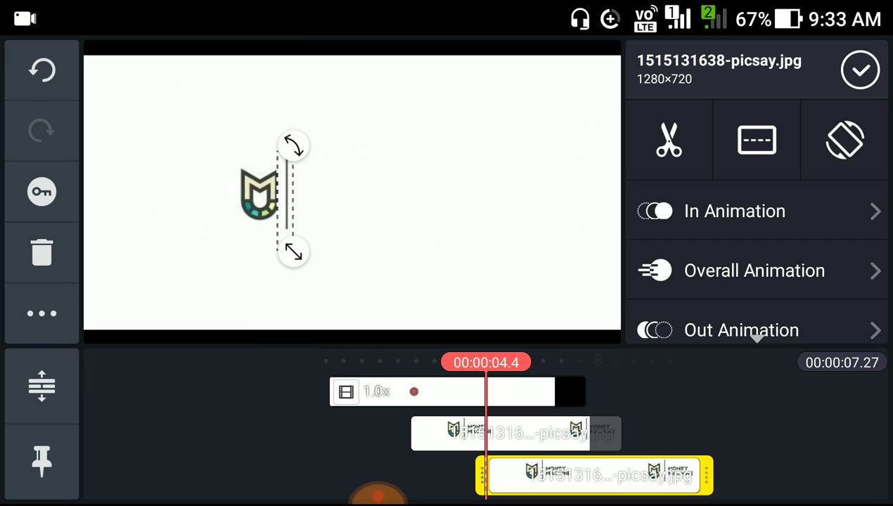
left_click(861, 70)
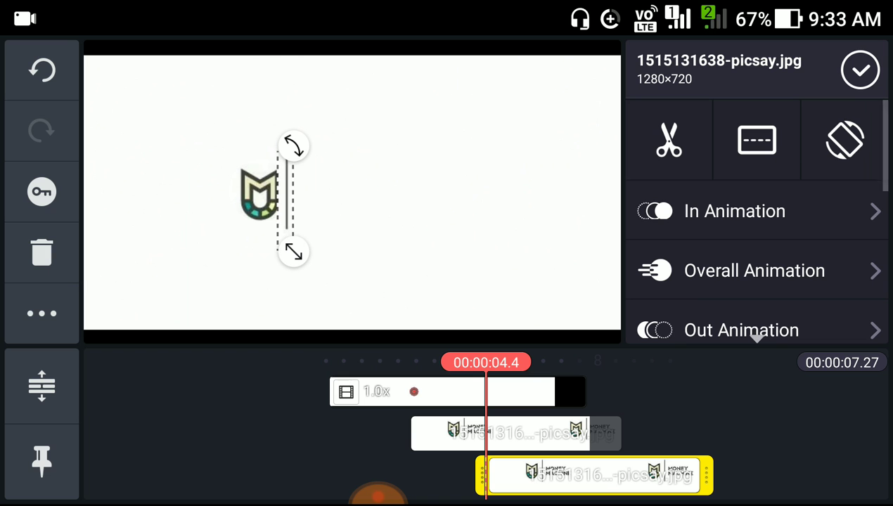
left_click(735, 211)
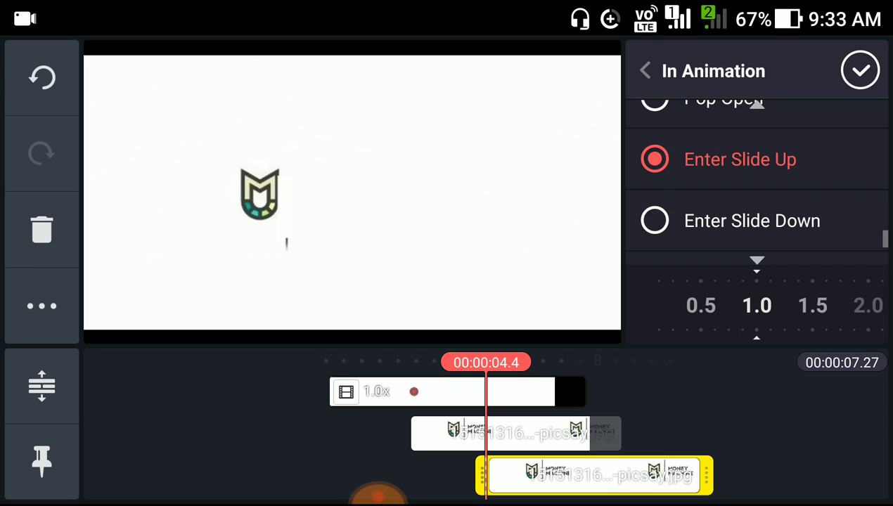
scroll("down", 3)
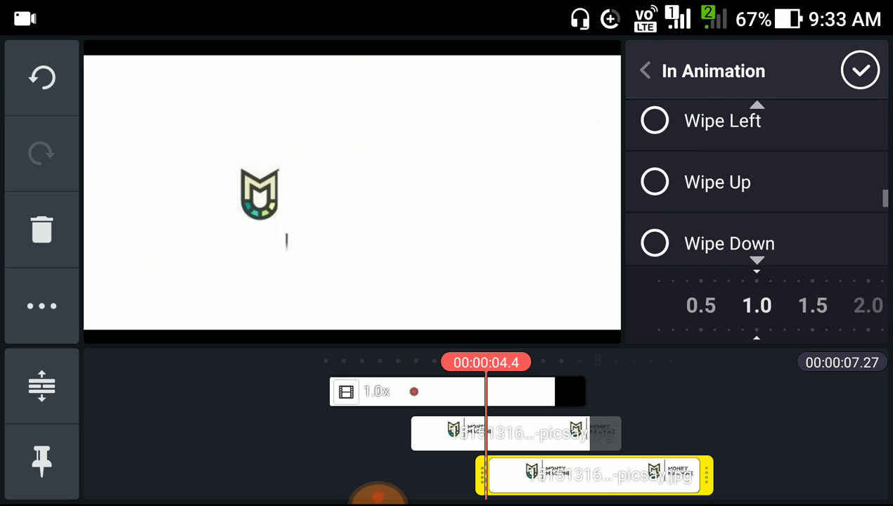
left_click(728, 243)
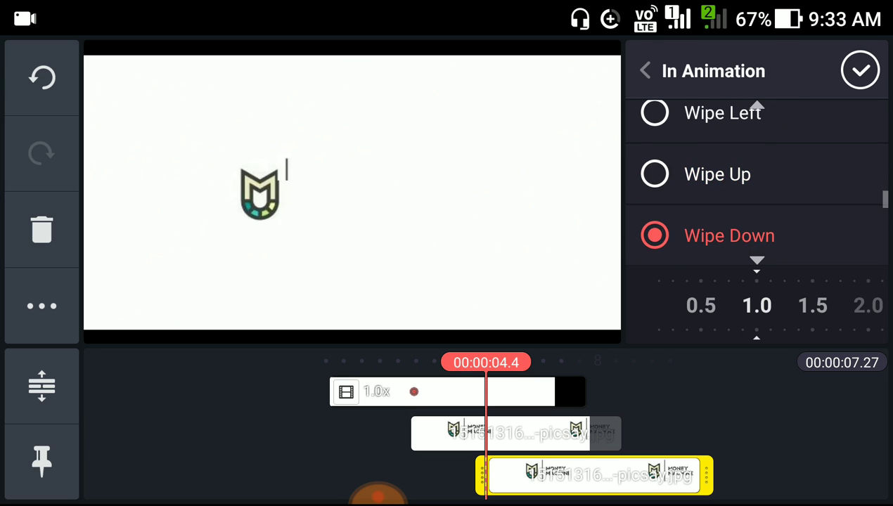
left_click(861, 70)
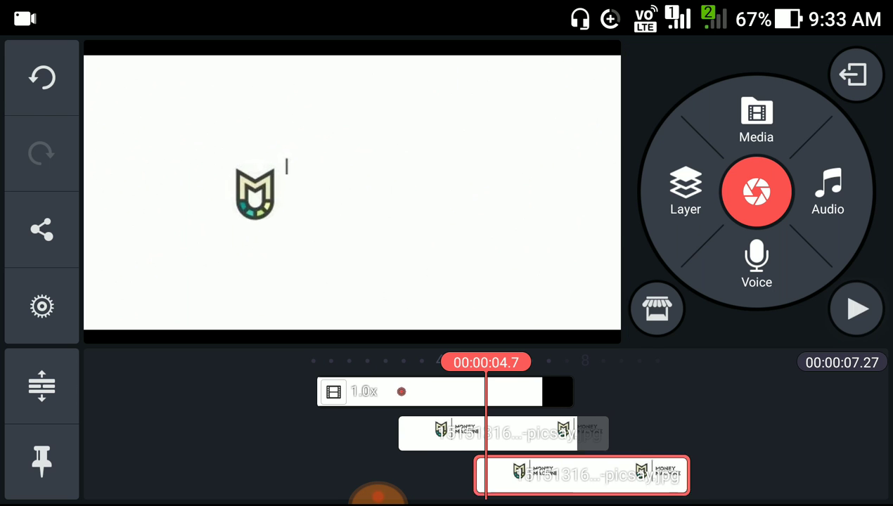
Crop a logo layer to the MONEY MACHINE wordmark and 'Everyday a new video.!!' tagline
left_click(579, 476)
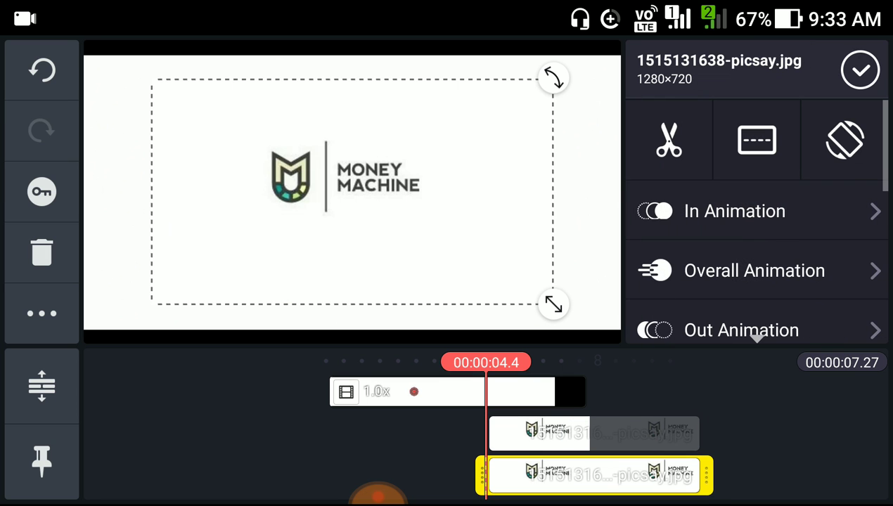
left_click(594, 433)
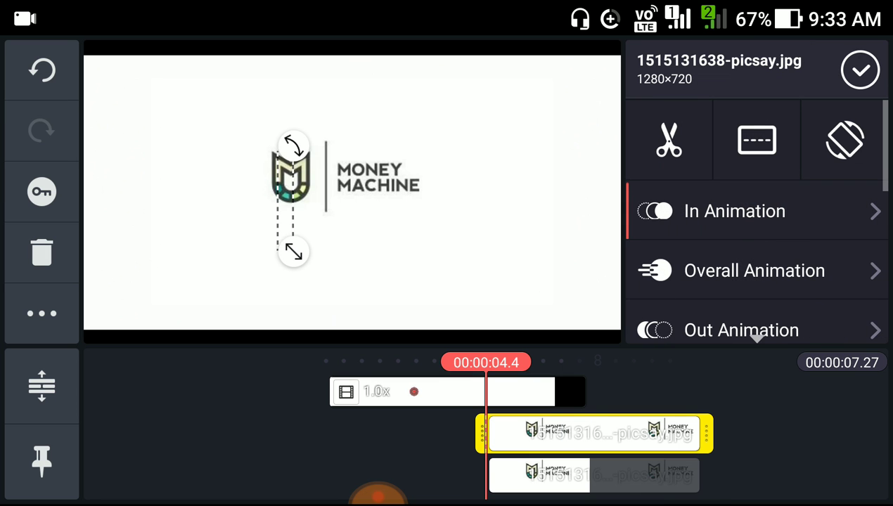
left_click(593, 475)
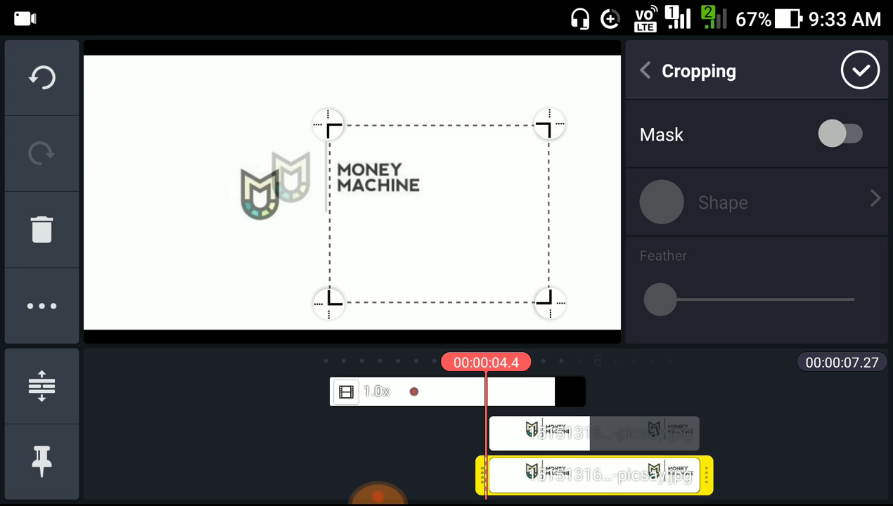
left_click_drag(327, 126, 326, 152)
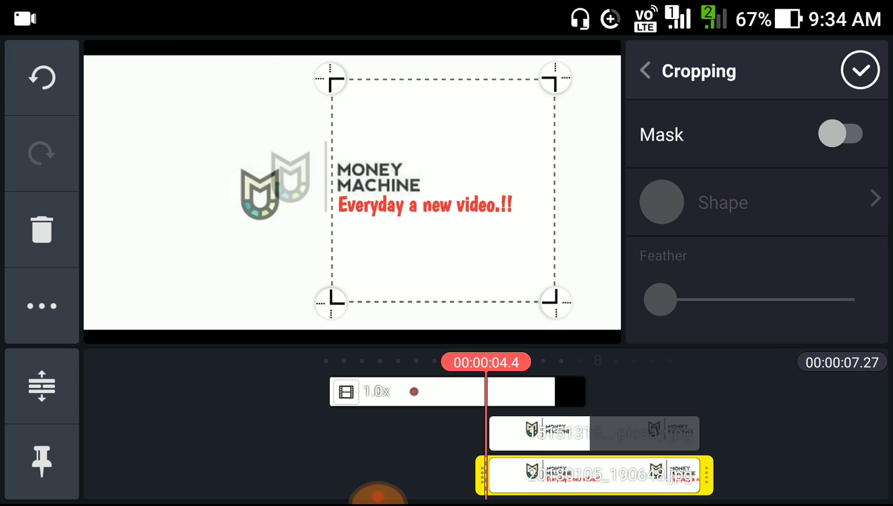
left_click_drag(330, 77, 330, 152)
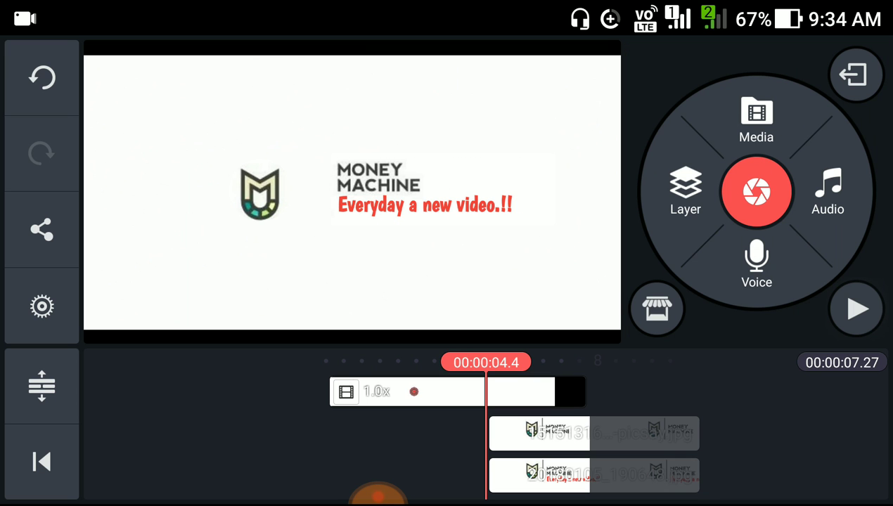
Give the tagline layer an Enter Slide Right in-animation
left_click(563, 475)
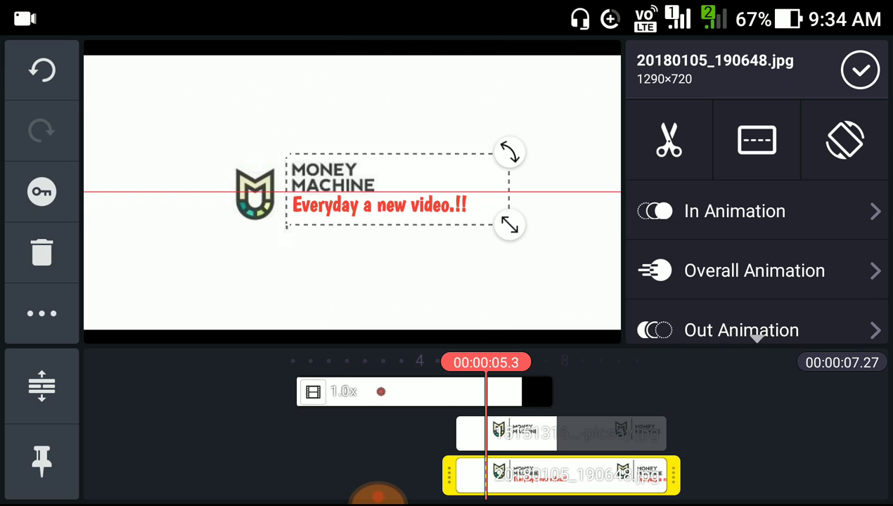
left_click(41, 314)
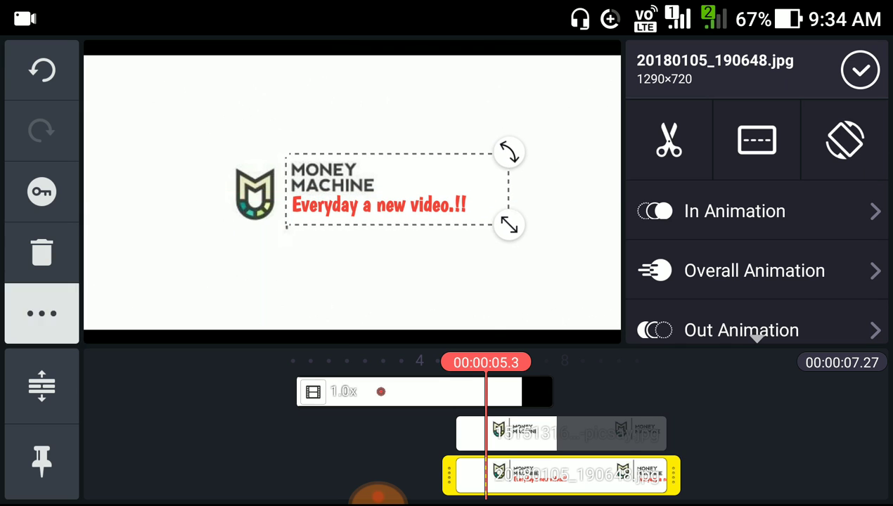
left_click(41, 314)
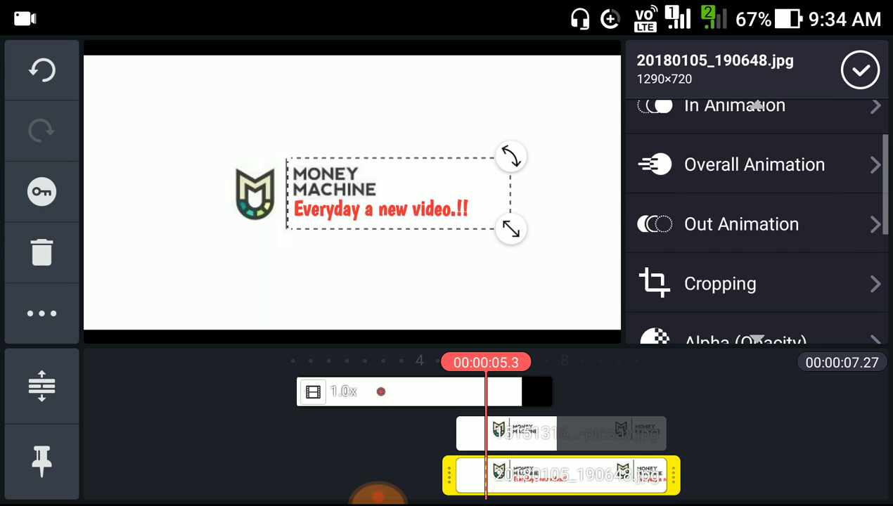
left_click(734, 105)
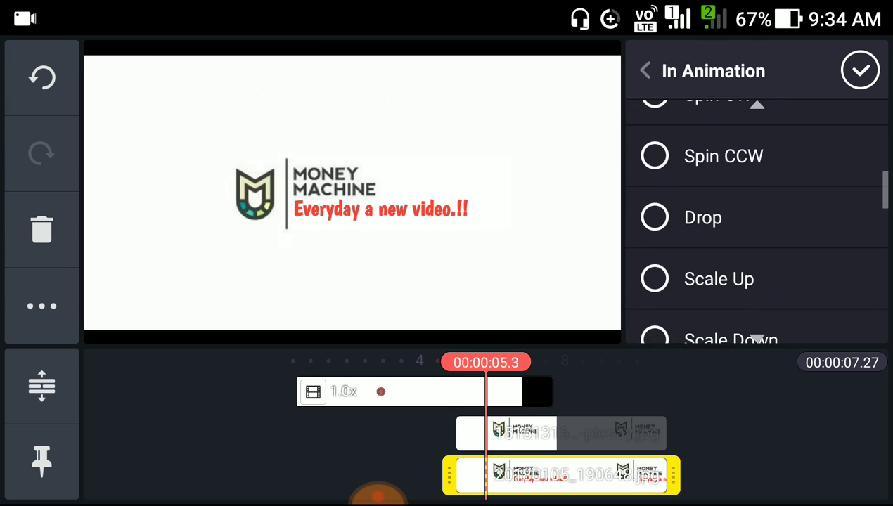
left_click(745, 191)
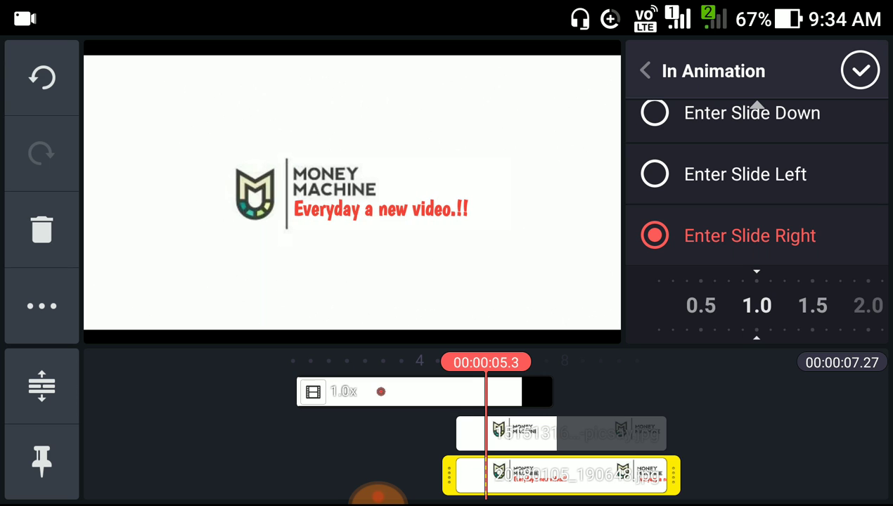
left_click(861, 70)
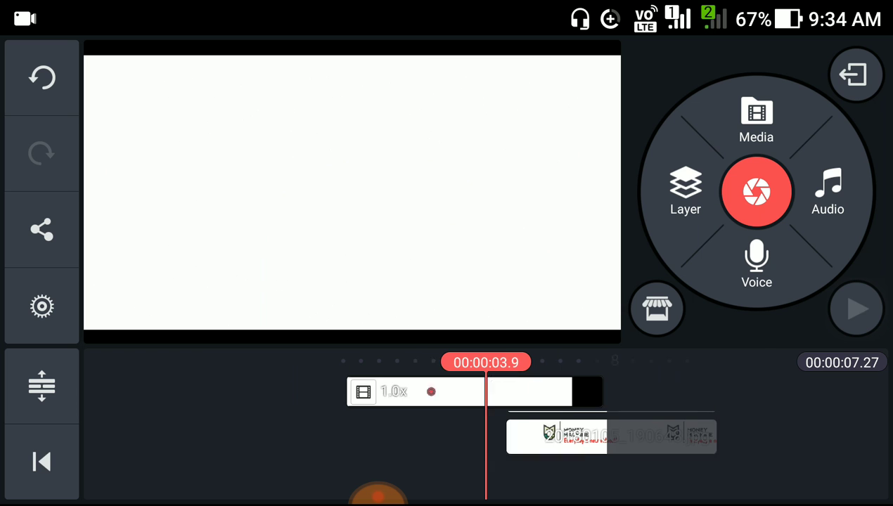
Preview the intro, then add a white Solid Color layer near the six-second mark
left_click(556, 433)
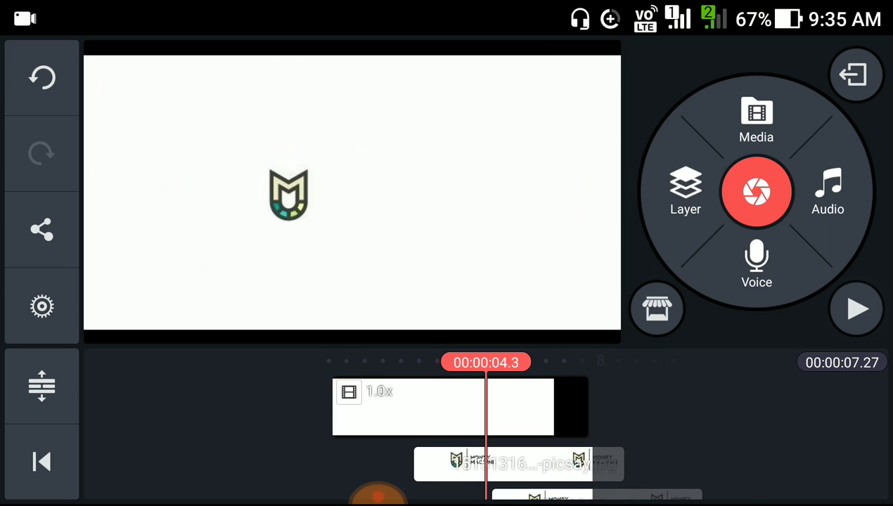
left_click(855, 310)
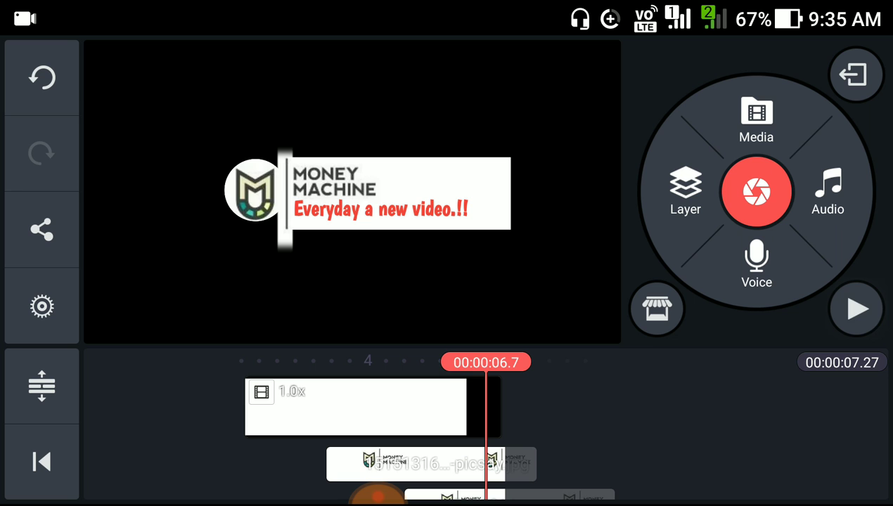
left_click(354, 408)
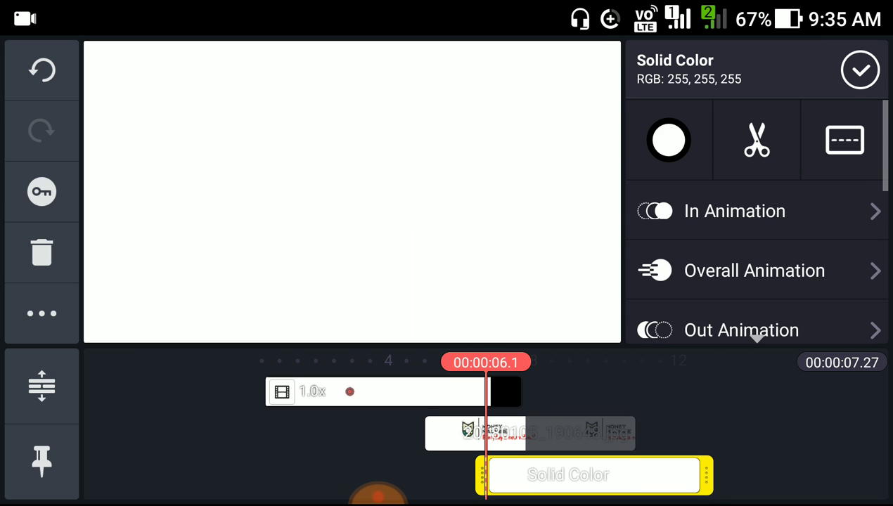
Send the white Solid Color layer to the back so the logo and tagline show on white
left_click(41, 312)
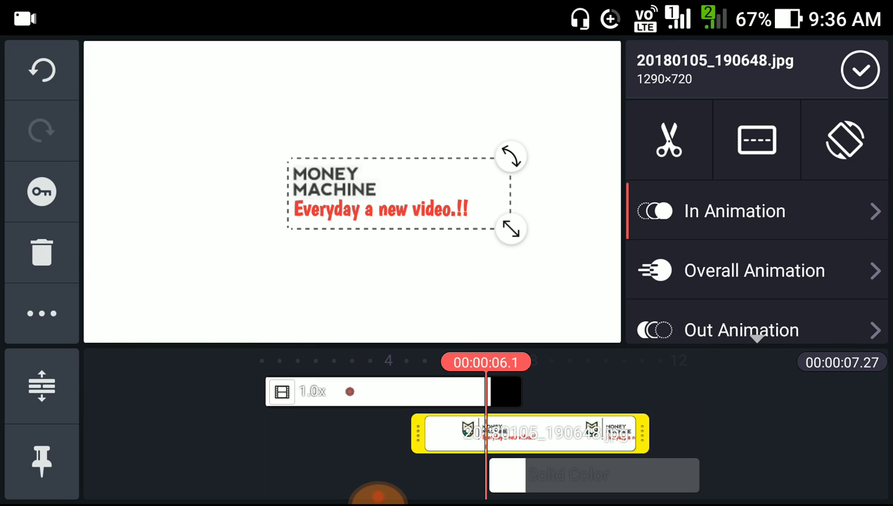
left_click(860, 71)
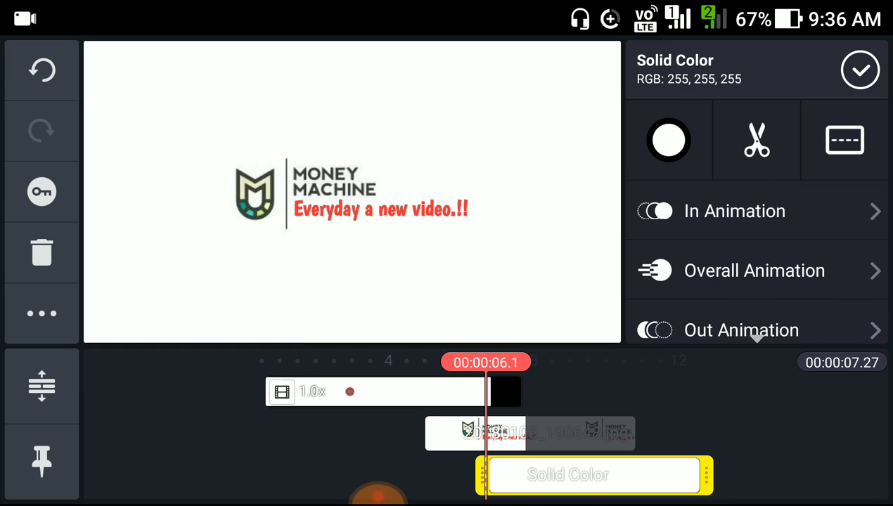
left_click(860, 70)
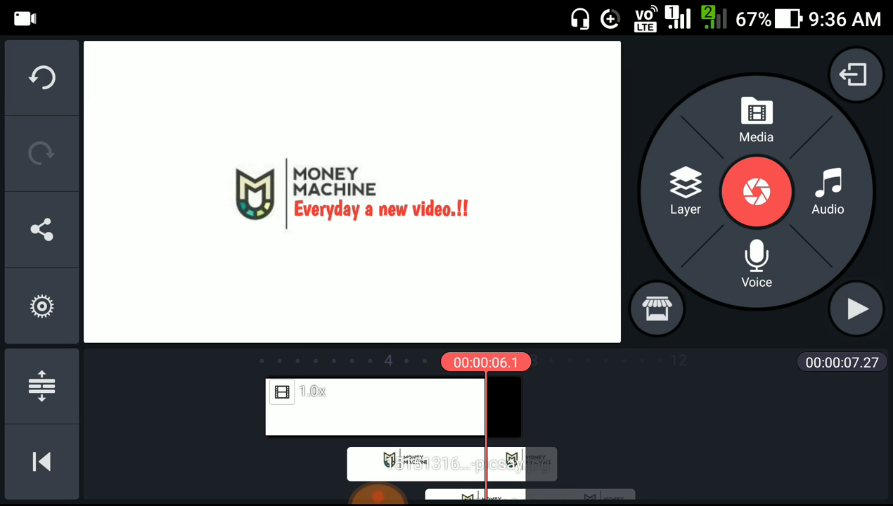
left_click(855, 309)
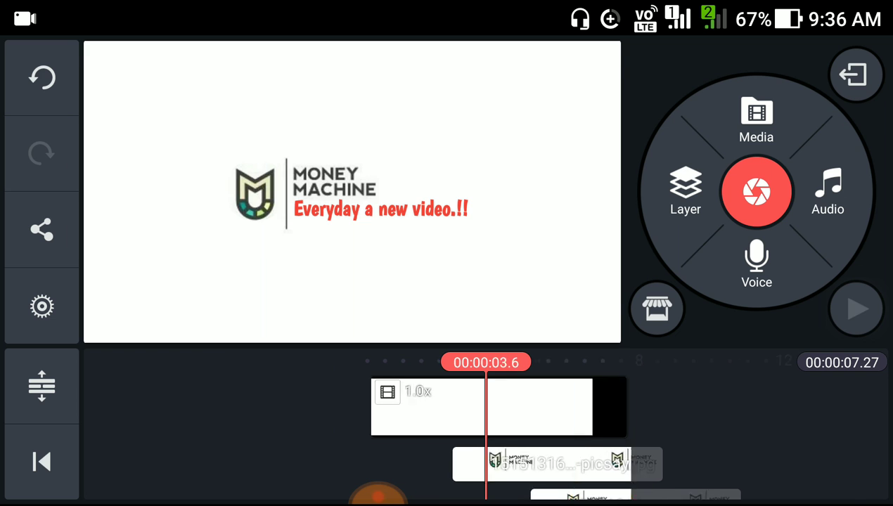
Preview the intro and browse the Audio Browser's Folders tab for music
left_click(855, 310)
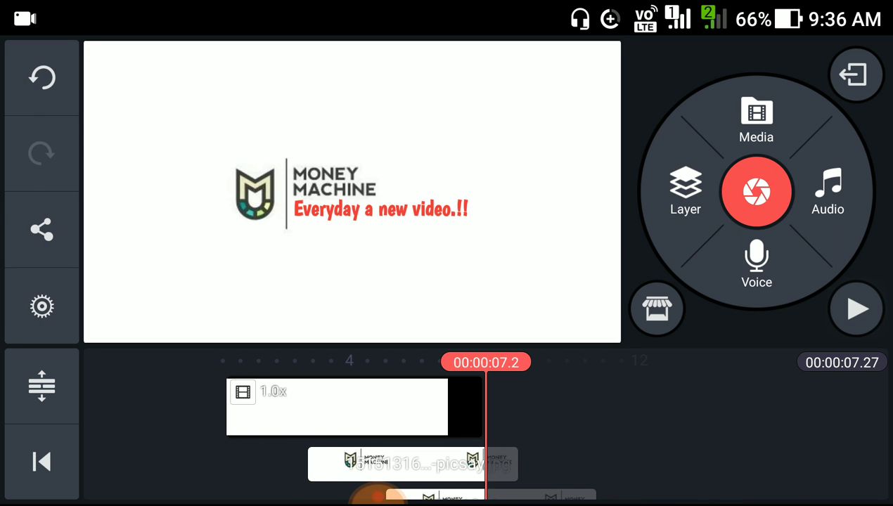
left_click(828, 192)
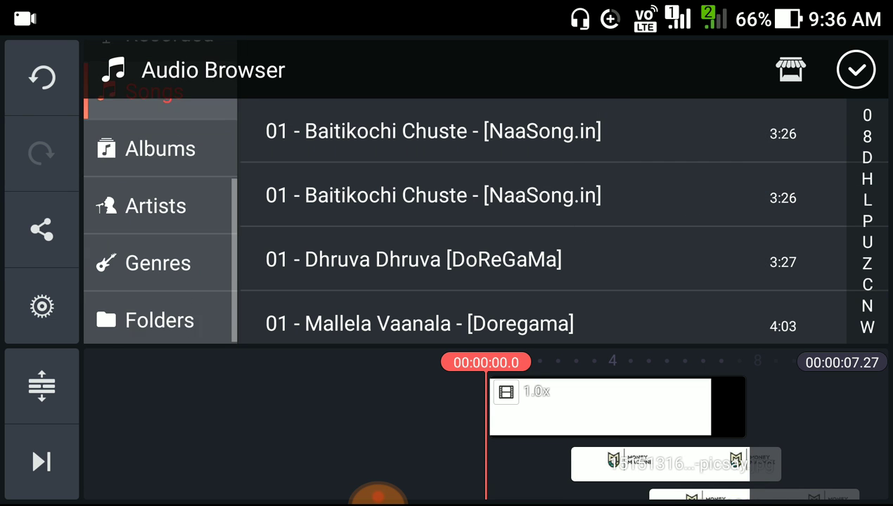
left_click(161, 320)
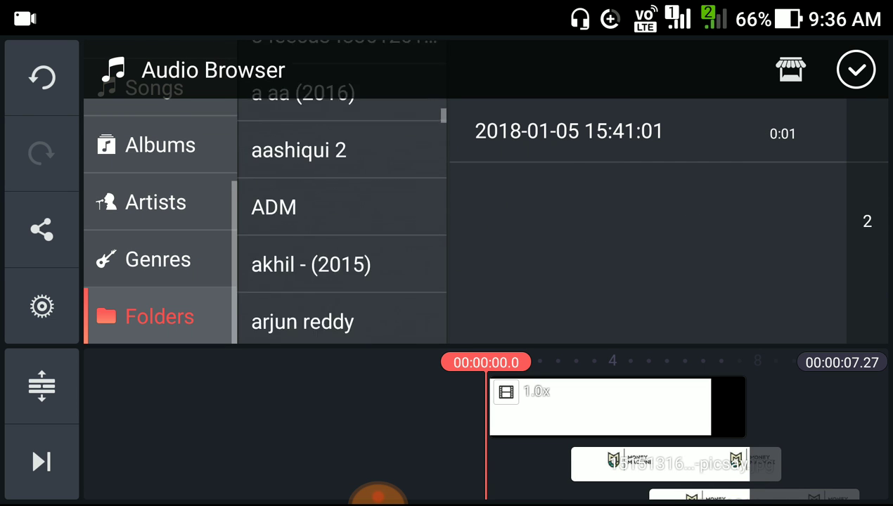
scroll("down", 3)
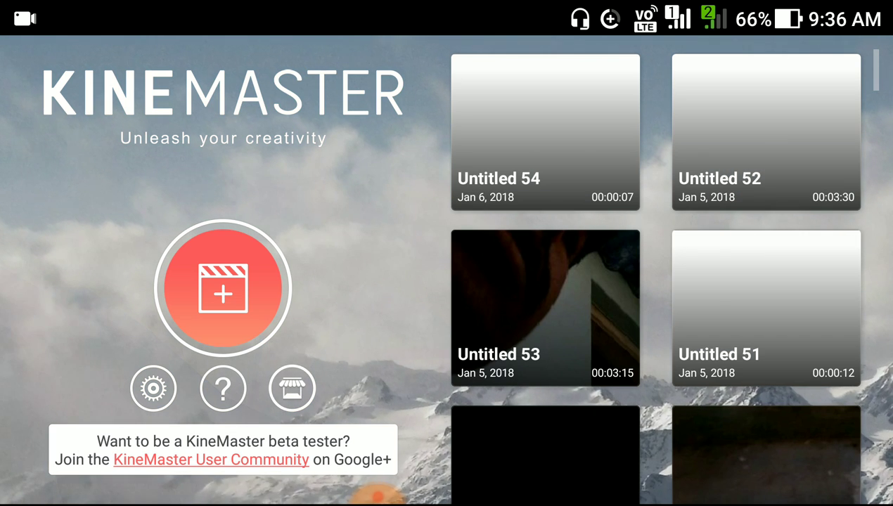
Export Untitled 54 via Share > Save Video to Gallery as FHD 1920×1080
left_click(546, 132)
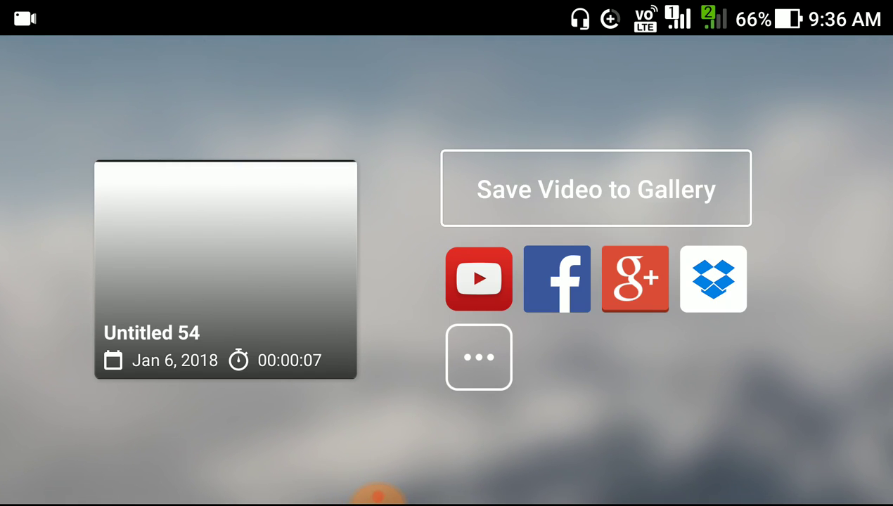
left_click(596, 188)
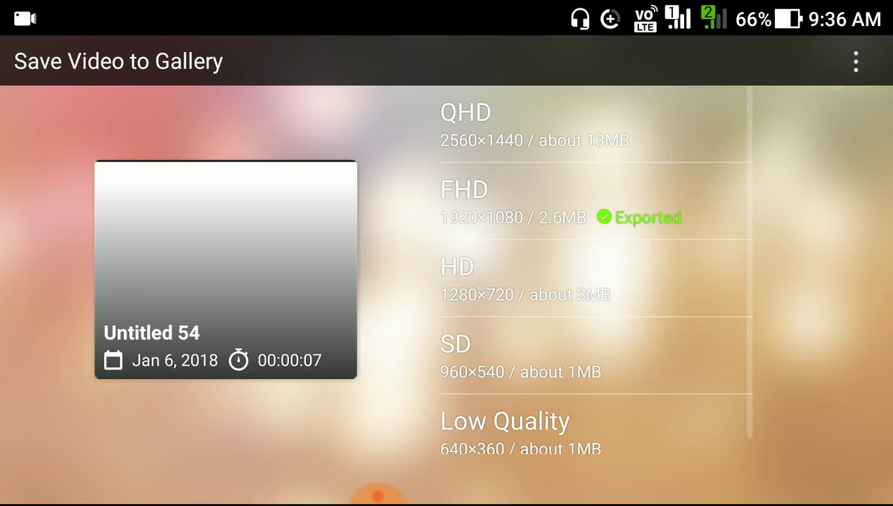
left_click(514, 204)
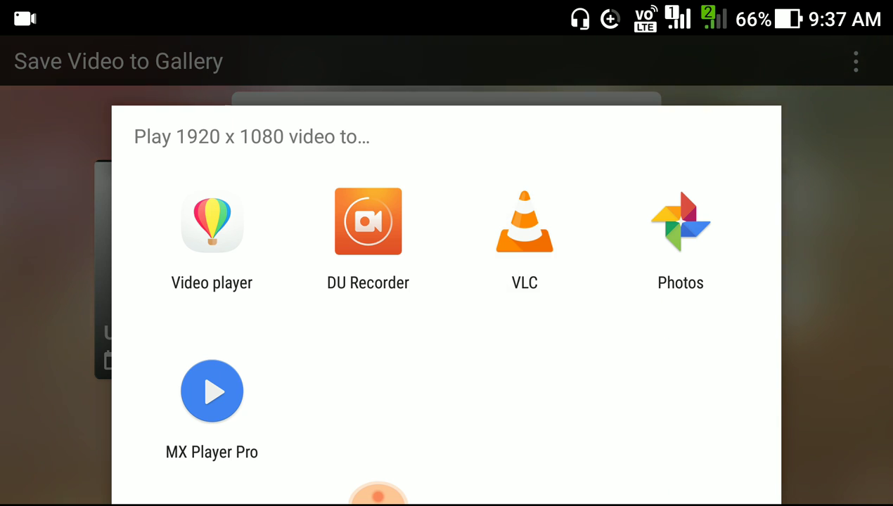
left_click(211, 391)
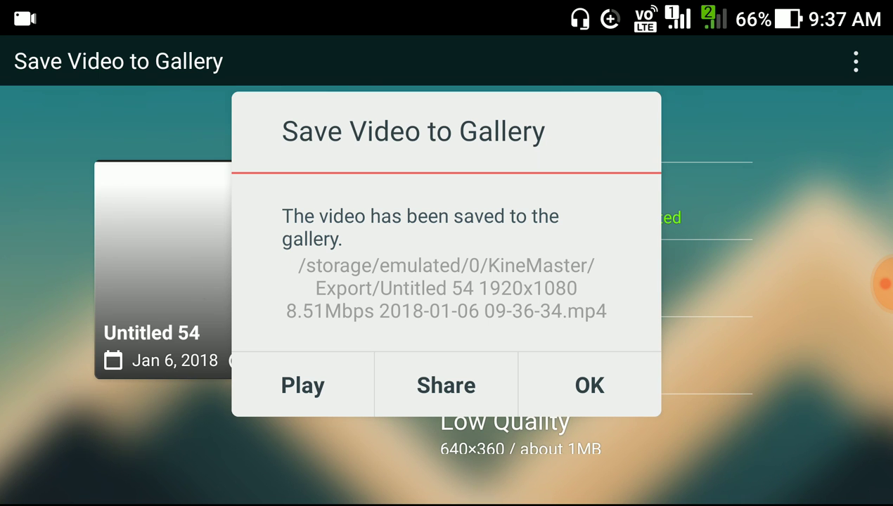
left_click(589, 385)
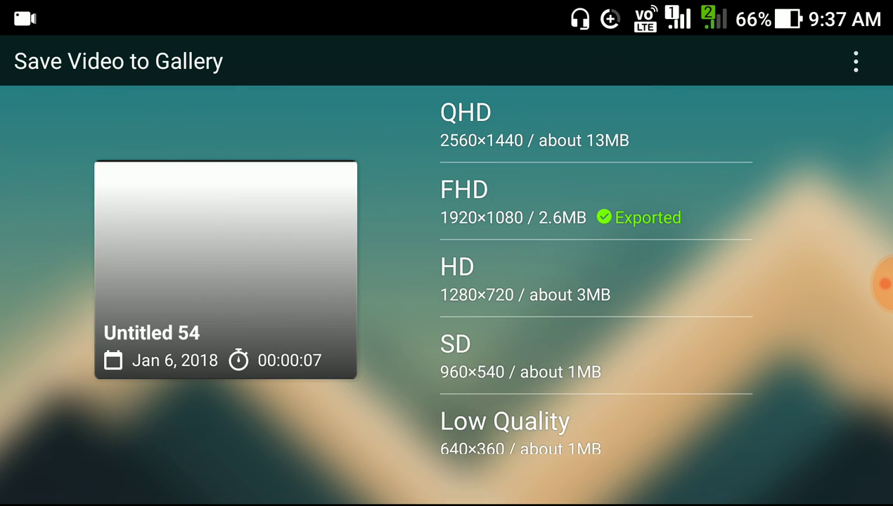